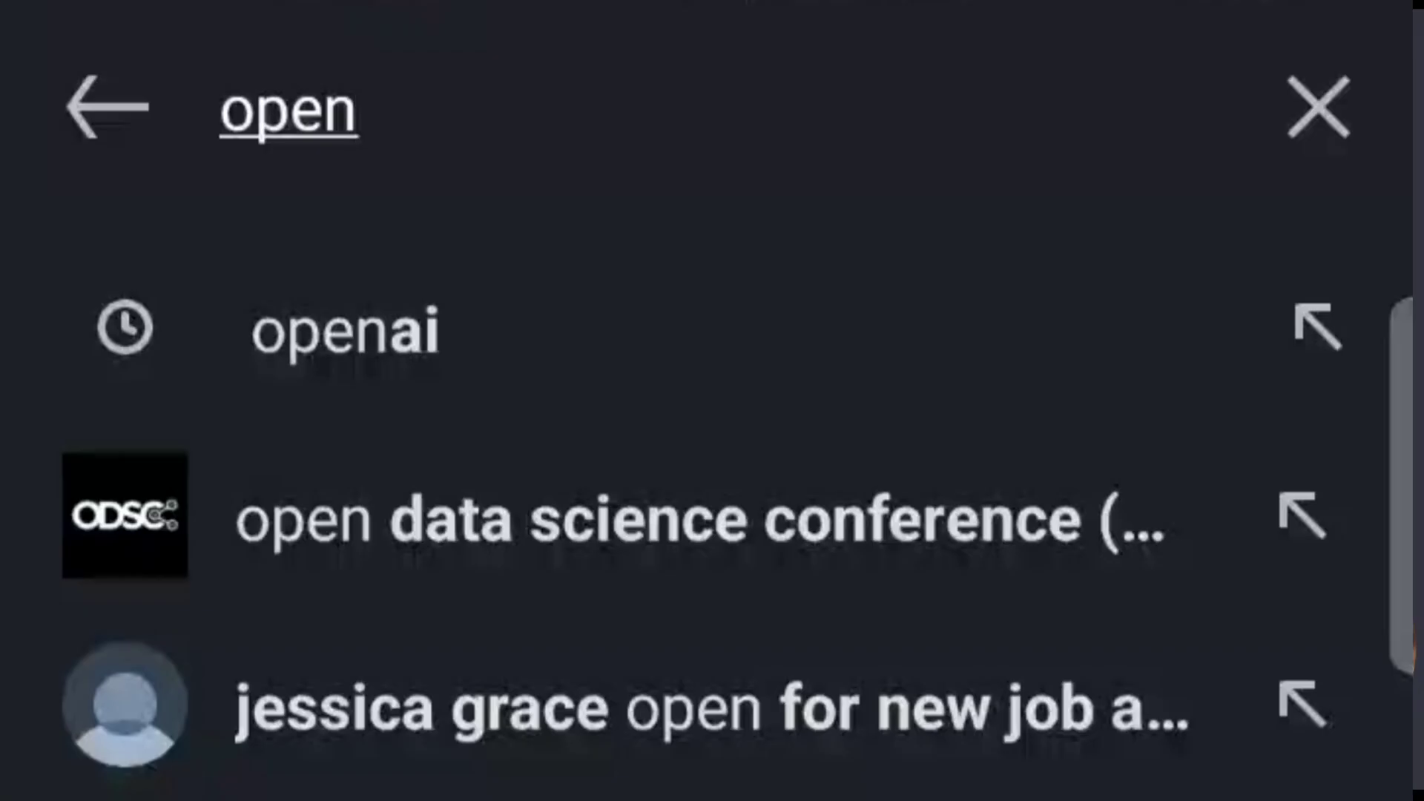
- Go to the openai company page on LinkedIn and browse its employee list
click(346, 326)
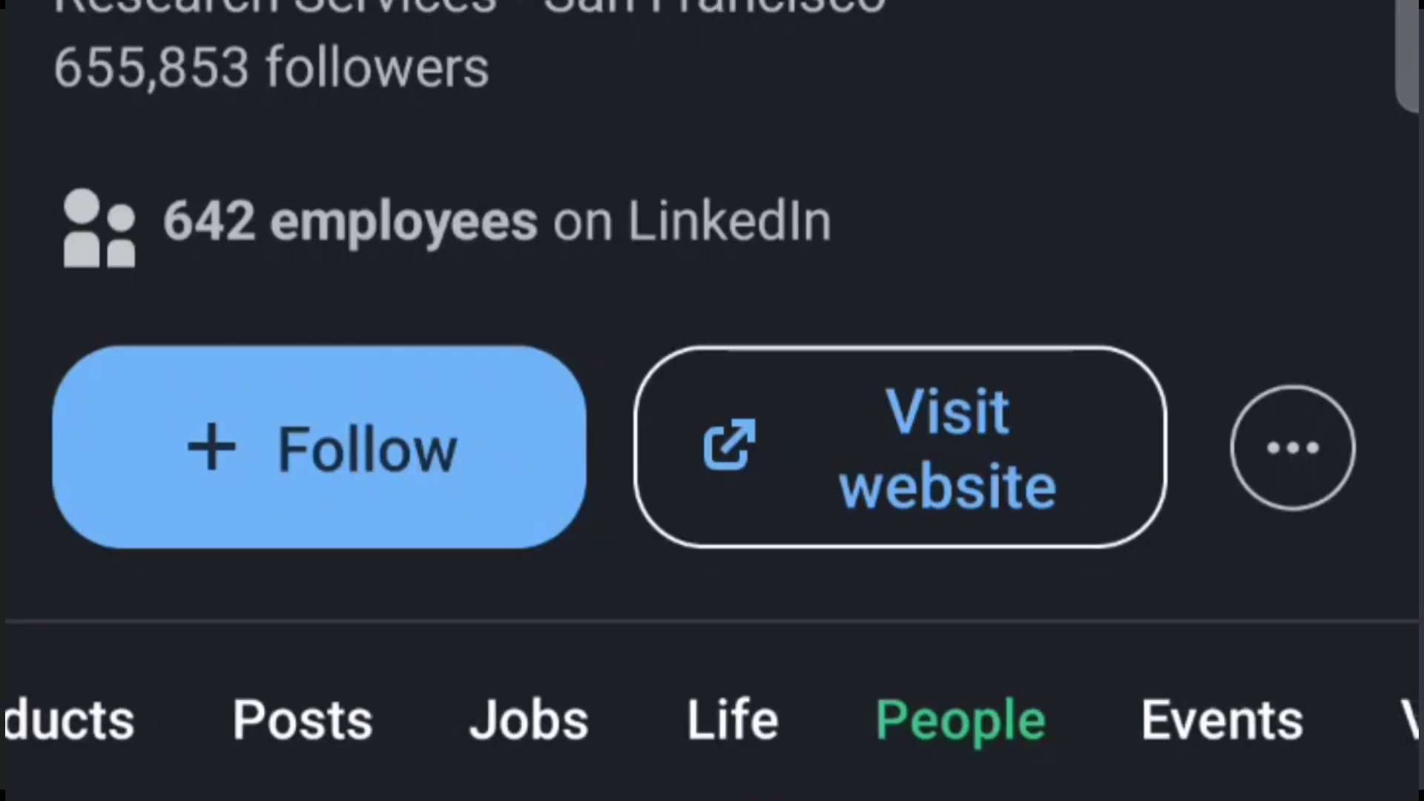
scroll(down, 3)
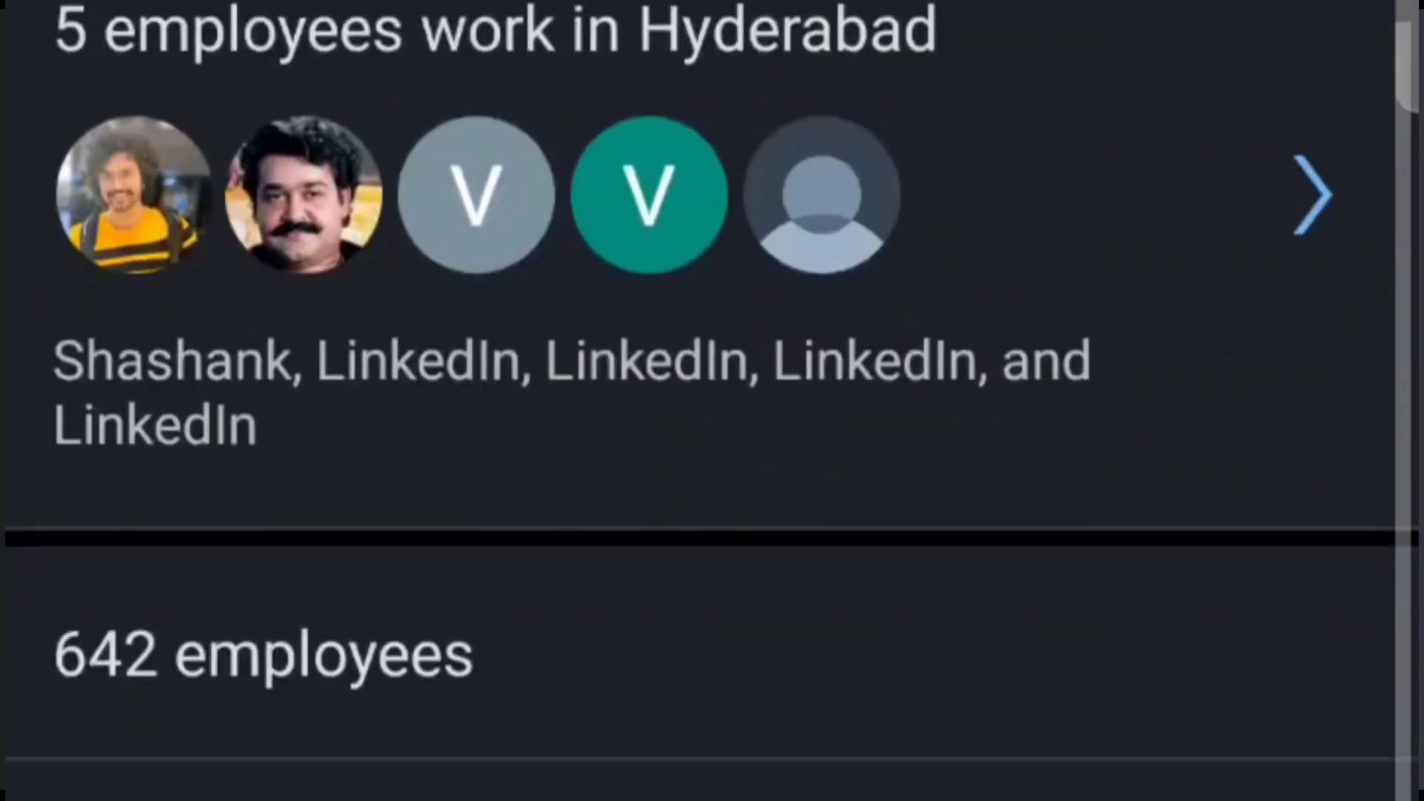
scroll(down, 3)
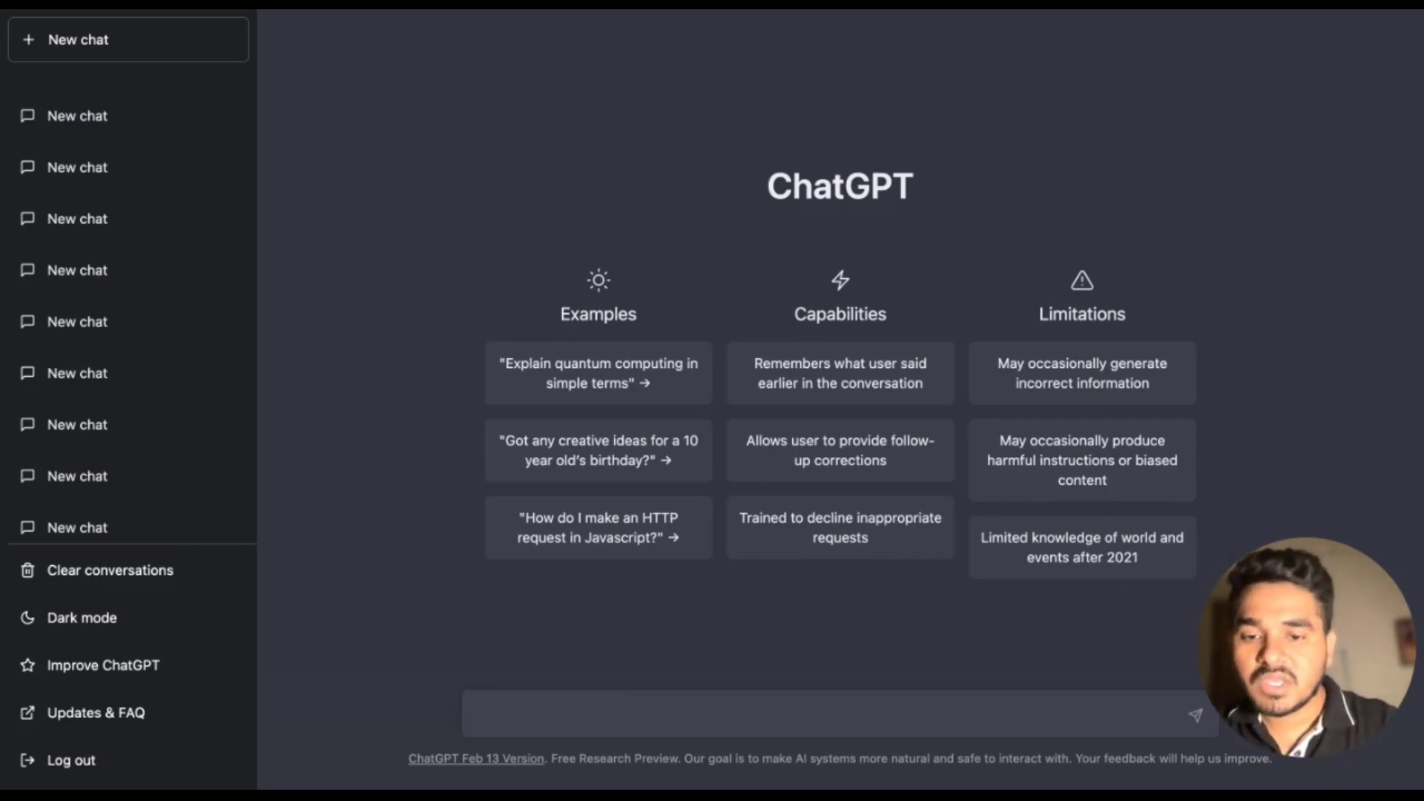
- Begin the prompt: 'I am a graphic designer and designed 100+ thumbnails, posters so far'
text(I am a g)
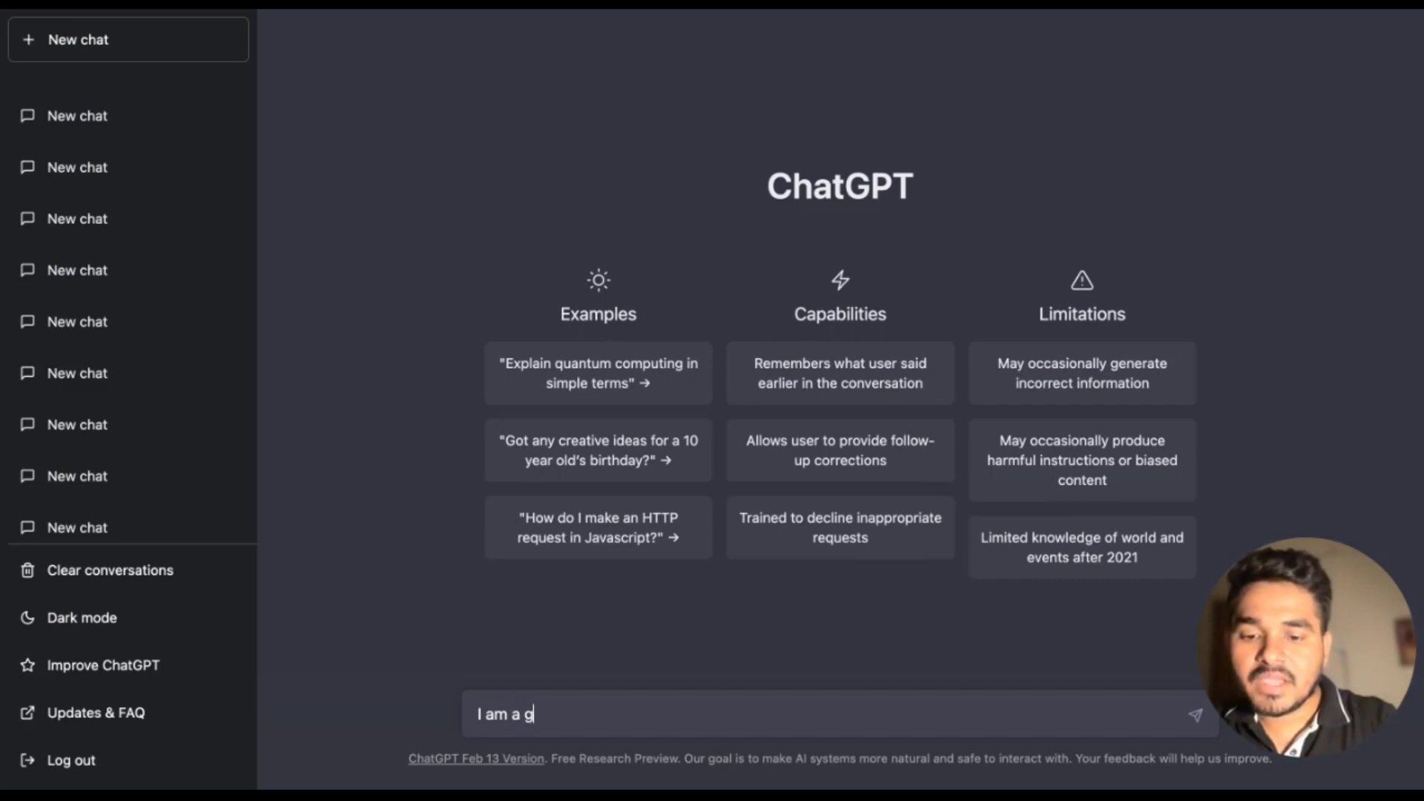
text(raphic d)
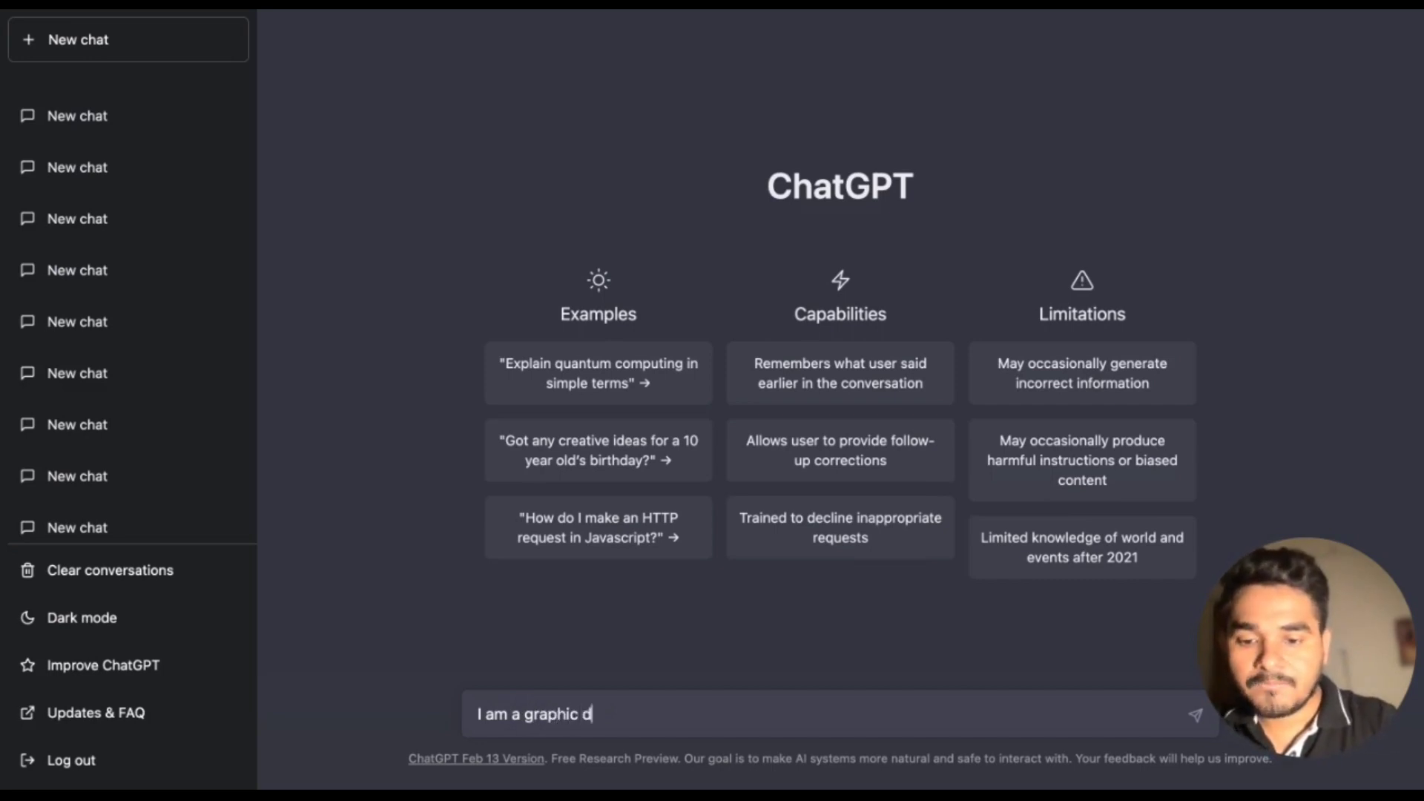
text(esigner)
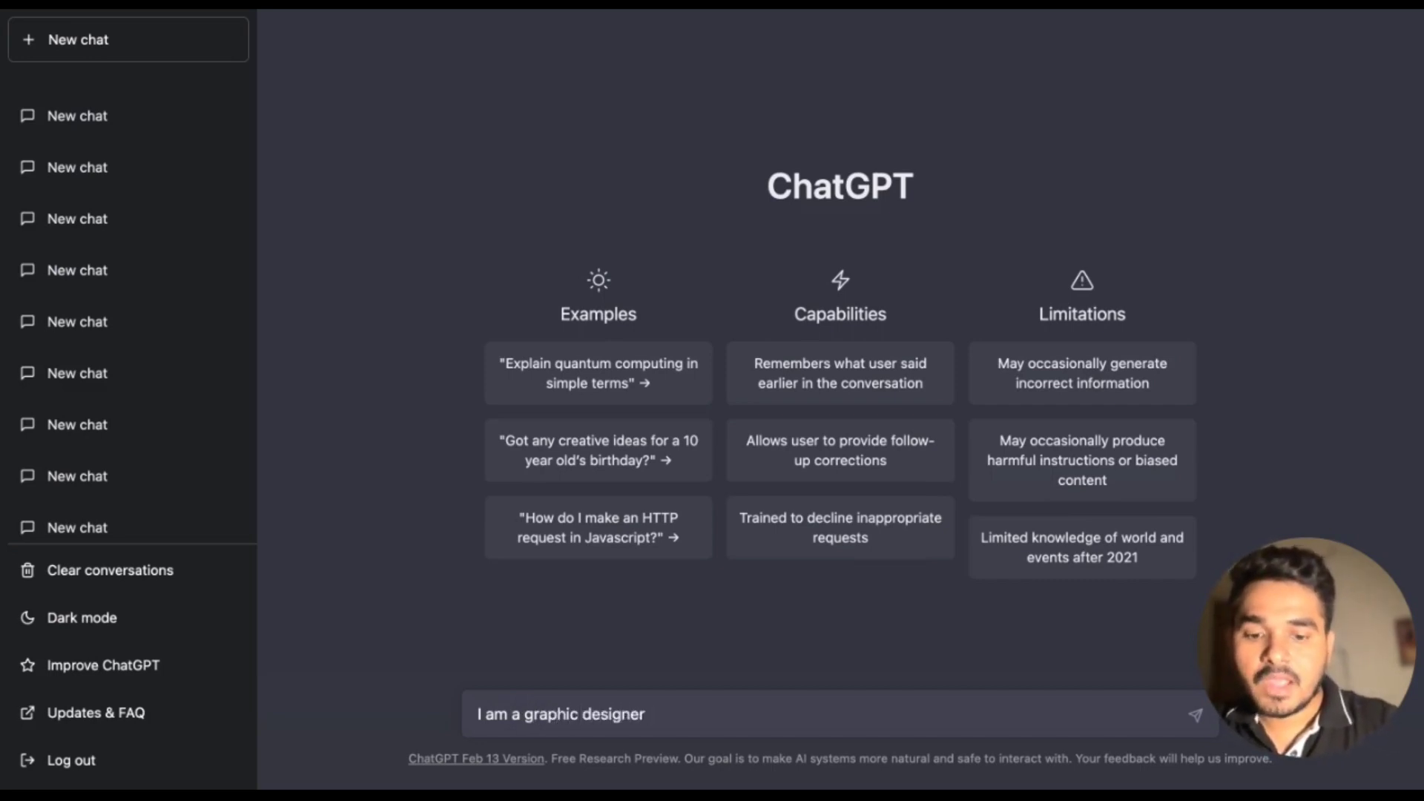
text(and designe)
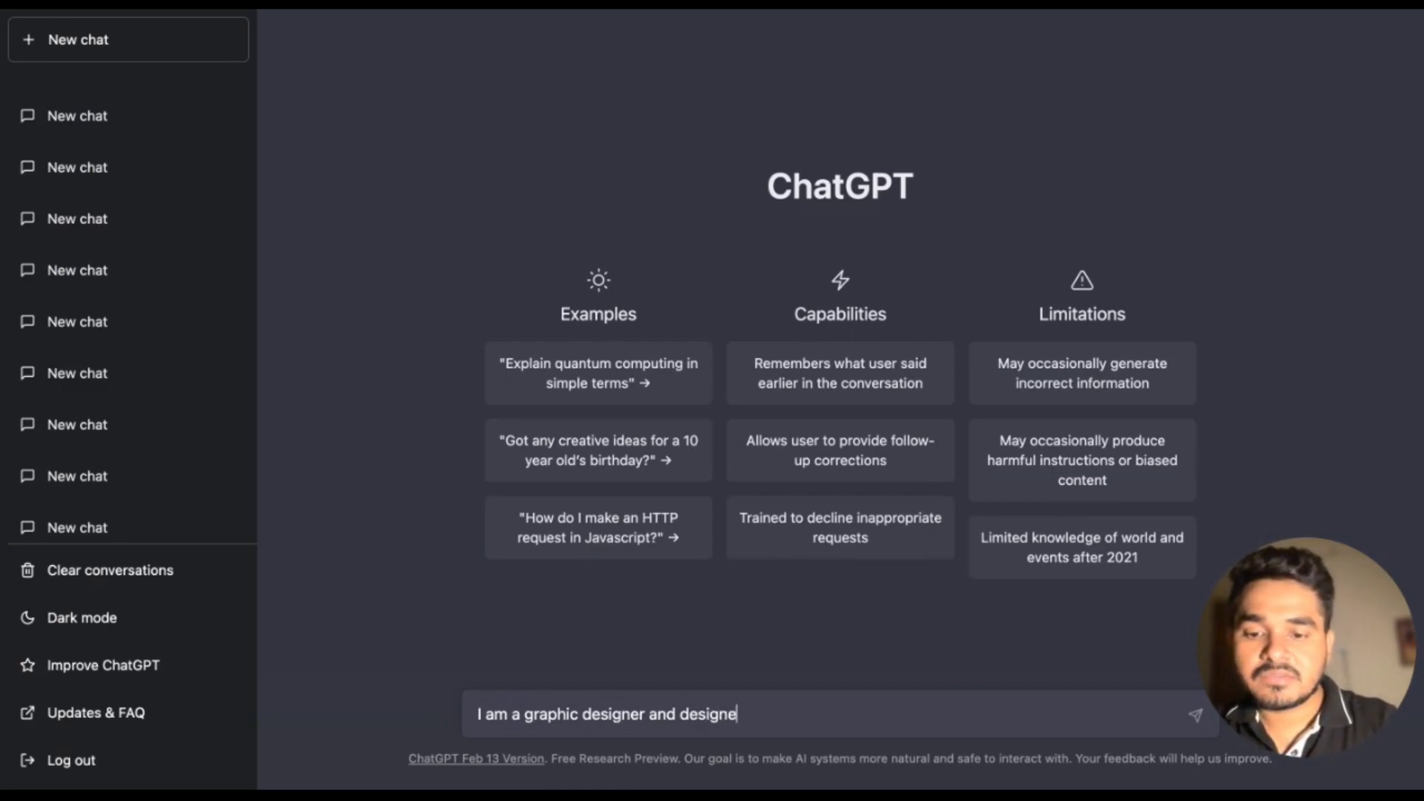
text(d 100)
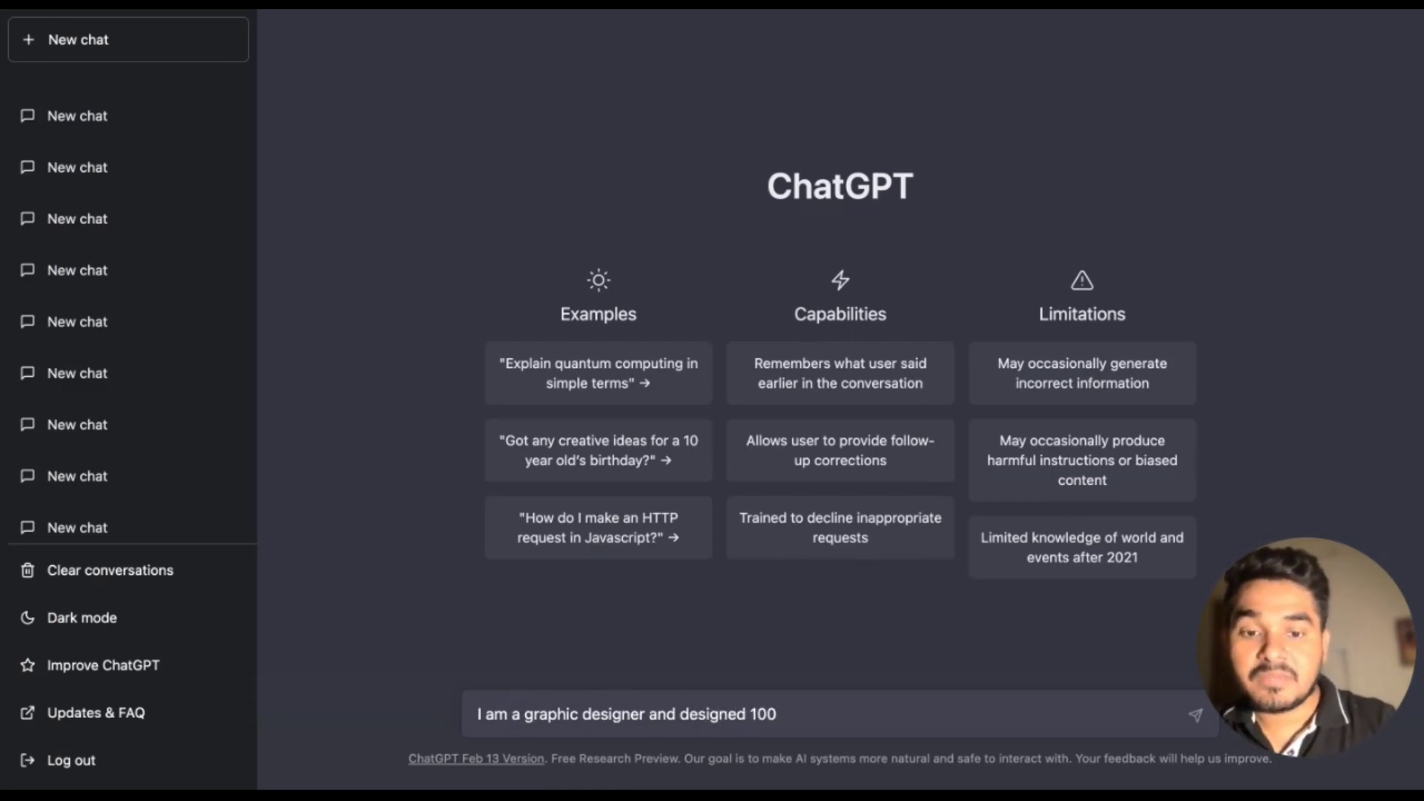
text(+ thumbnails, poster)
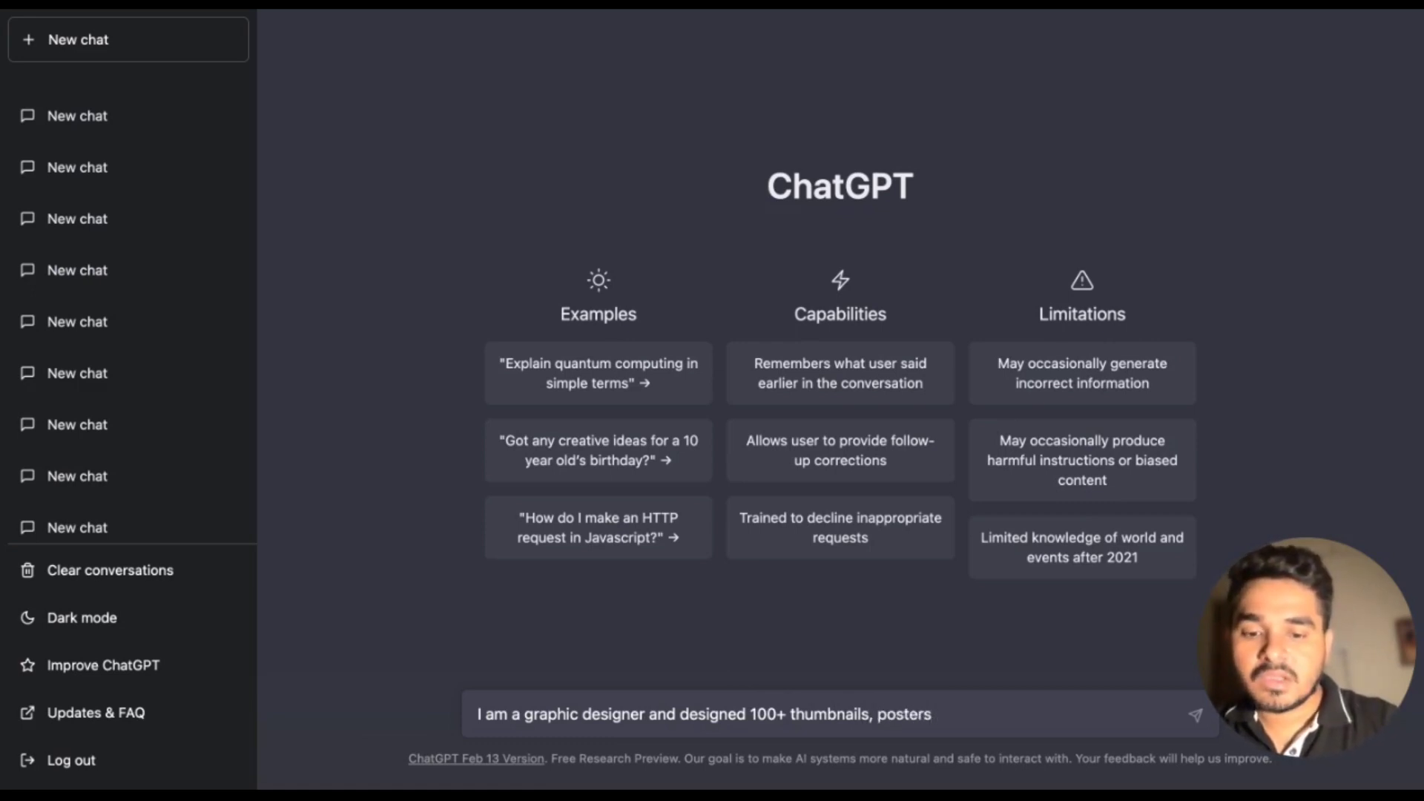
text(so far,)
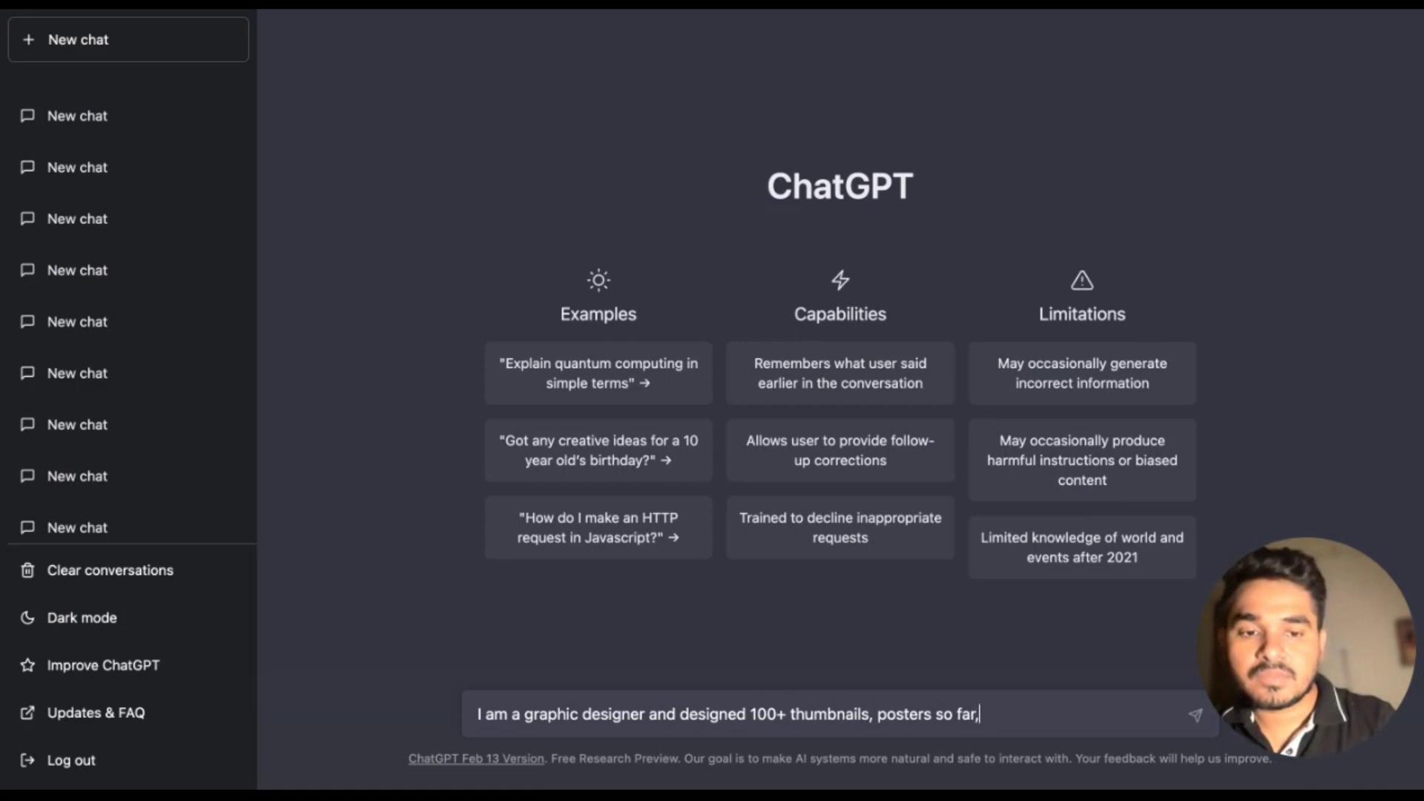
- Continue with 'Please generate a cold-email for me to apply for the internship'
text(Please)
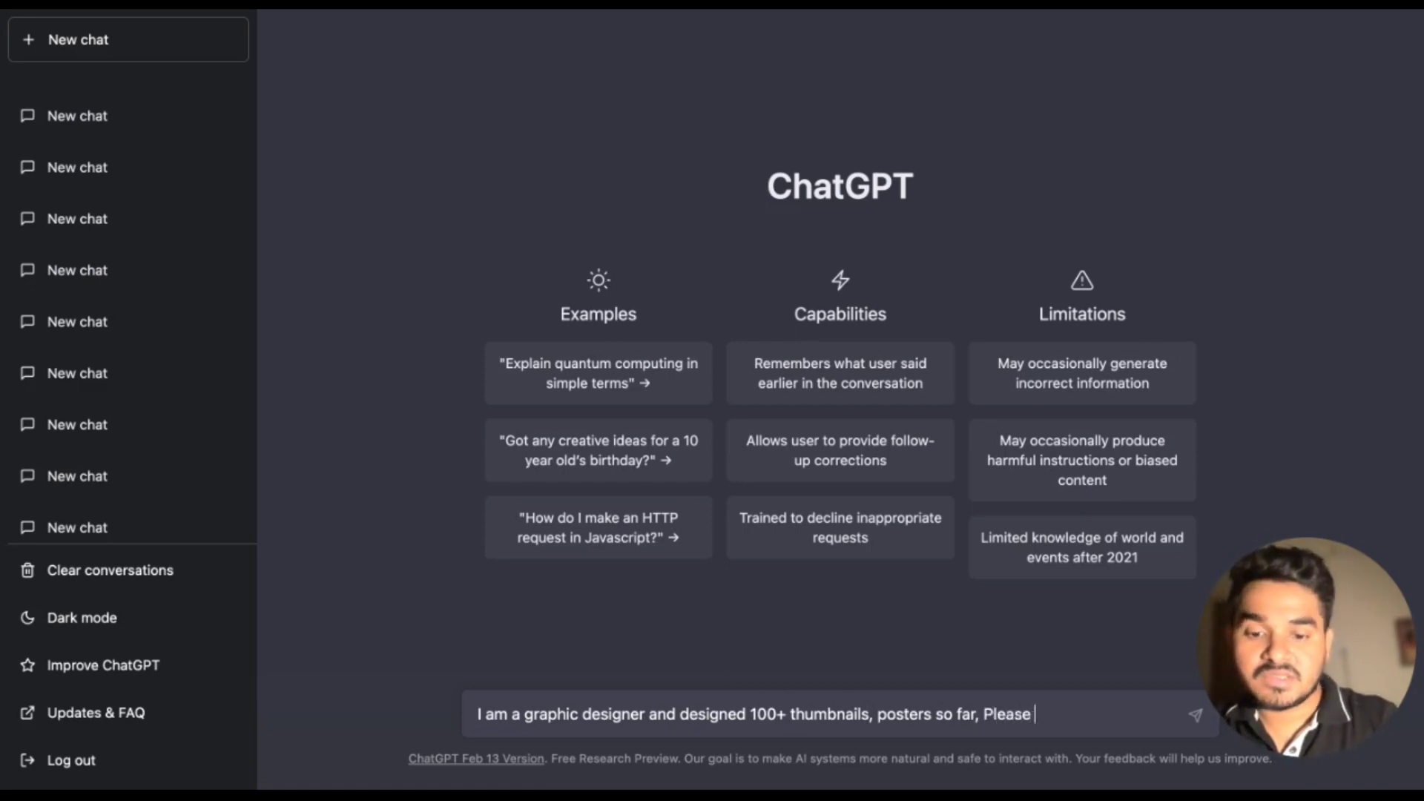
text(generate)
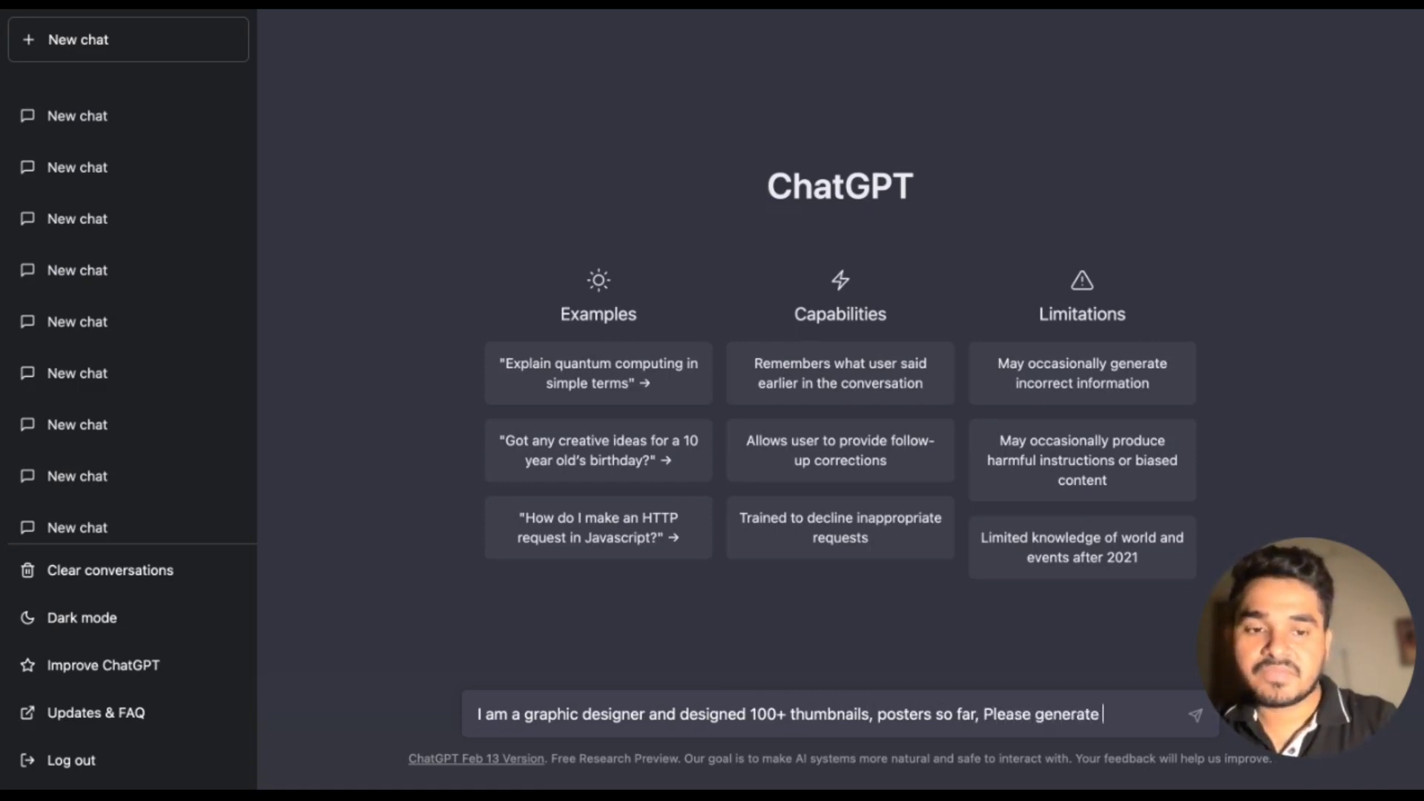
text(a cold-em)
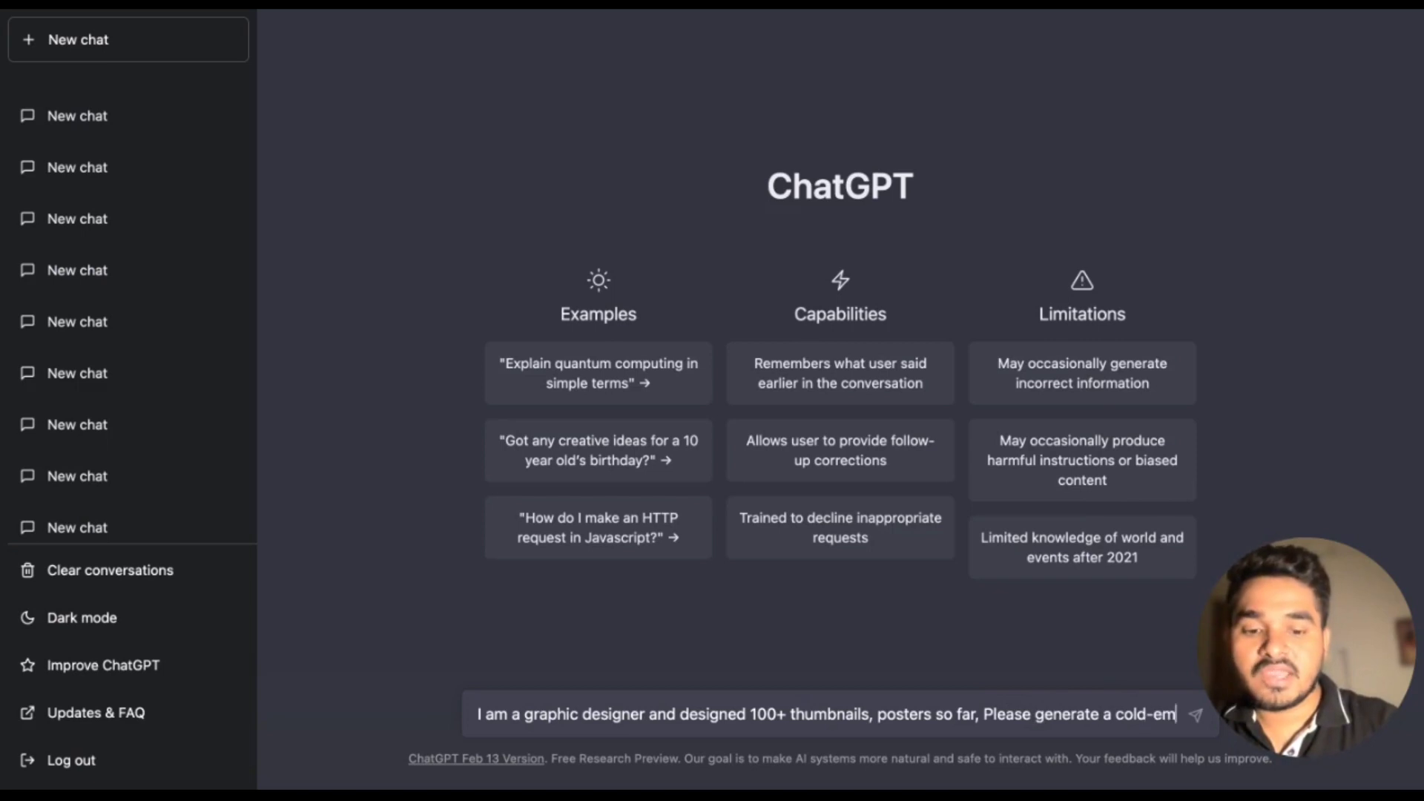
text(ail)
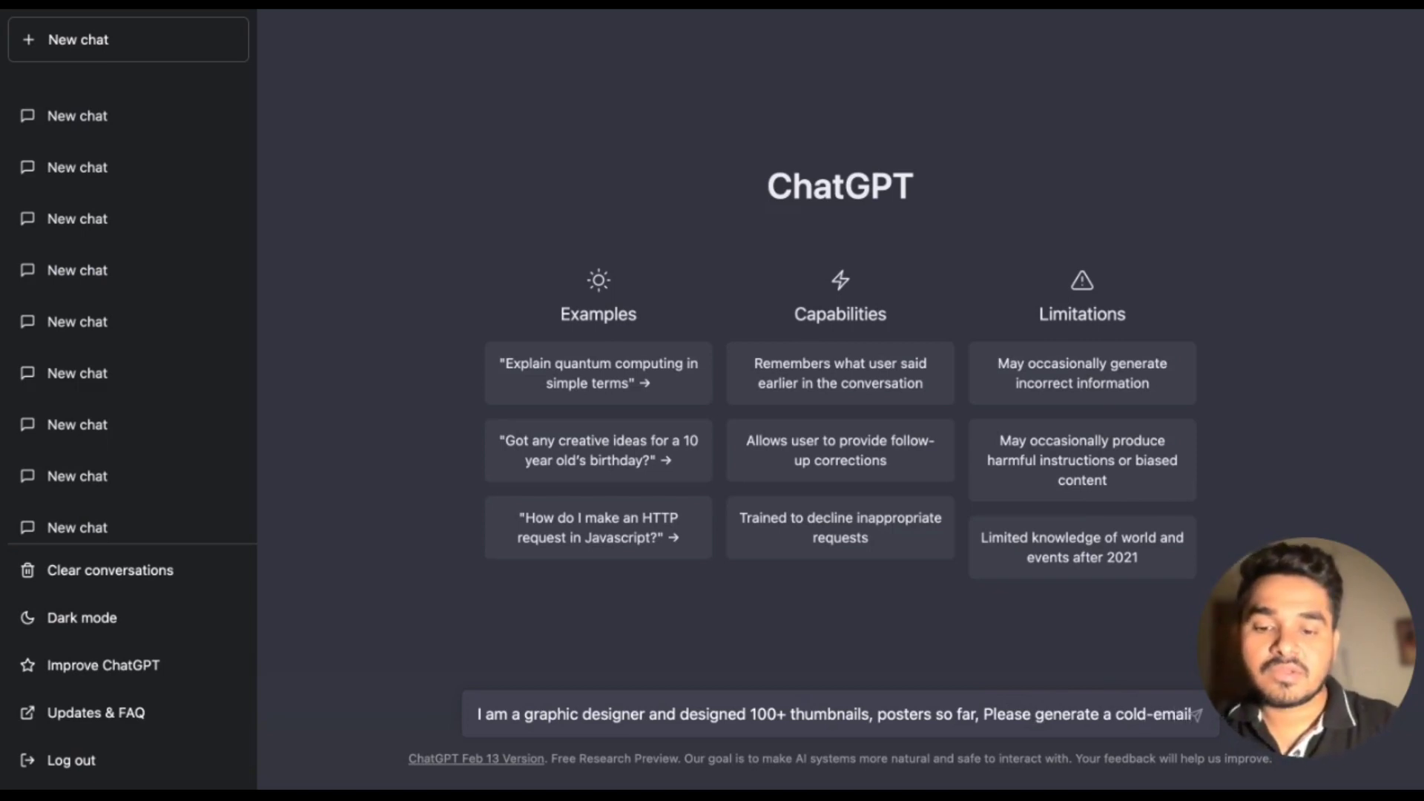
text(for)
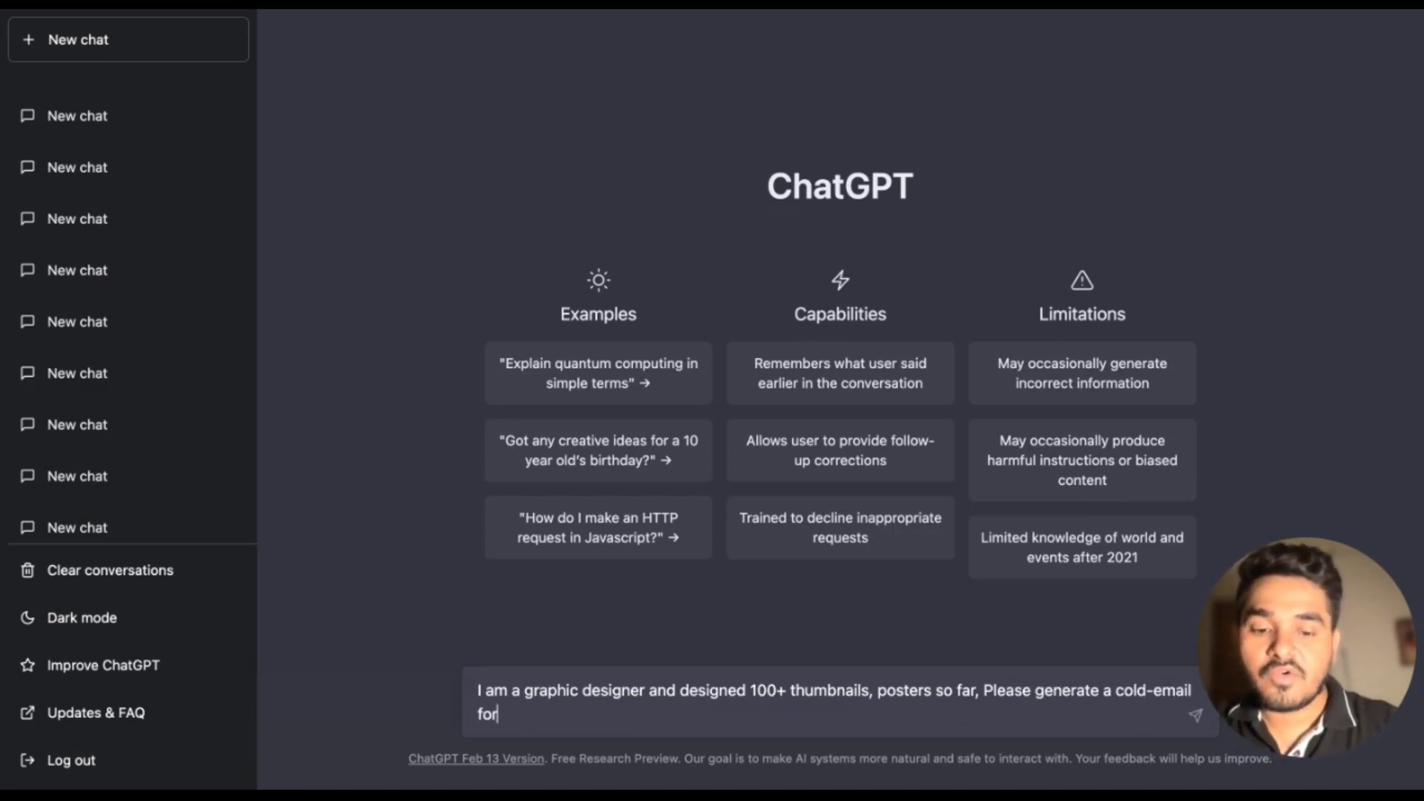
text(me to)
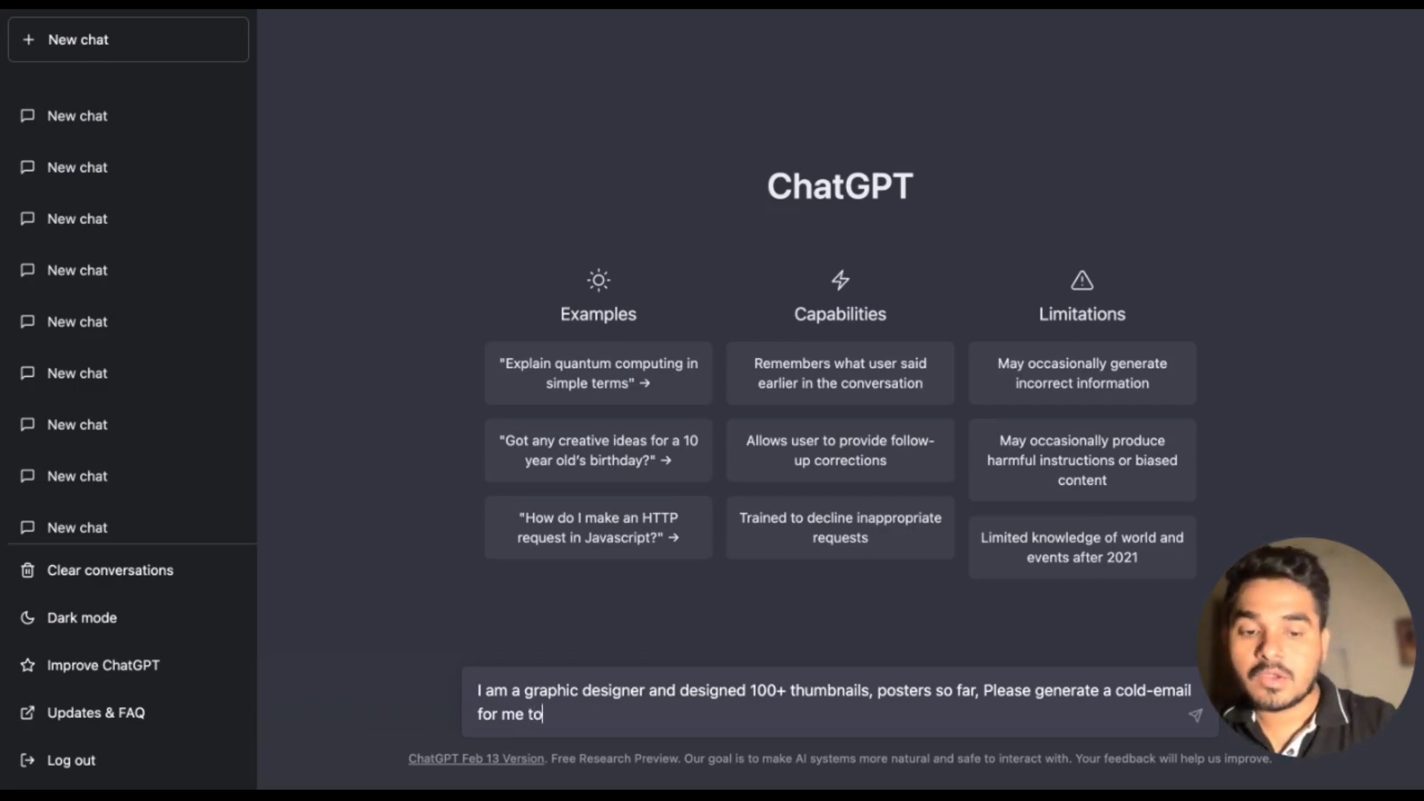
text(apply for th)
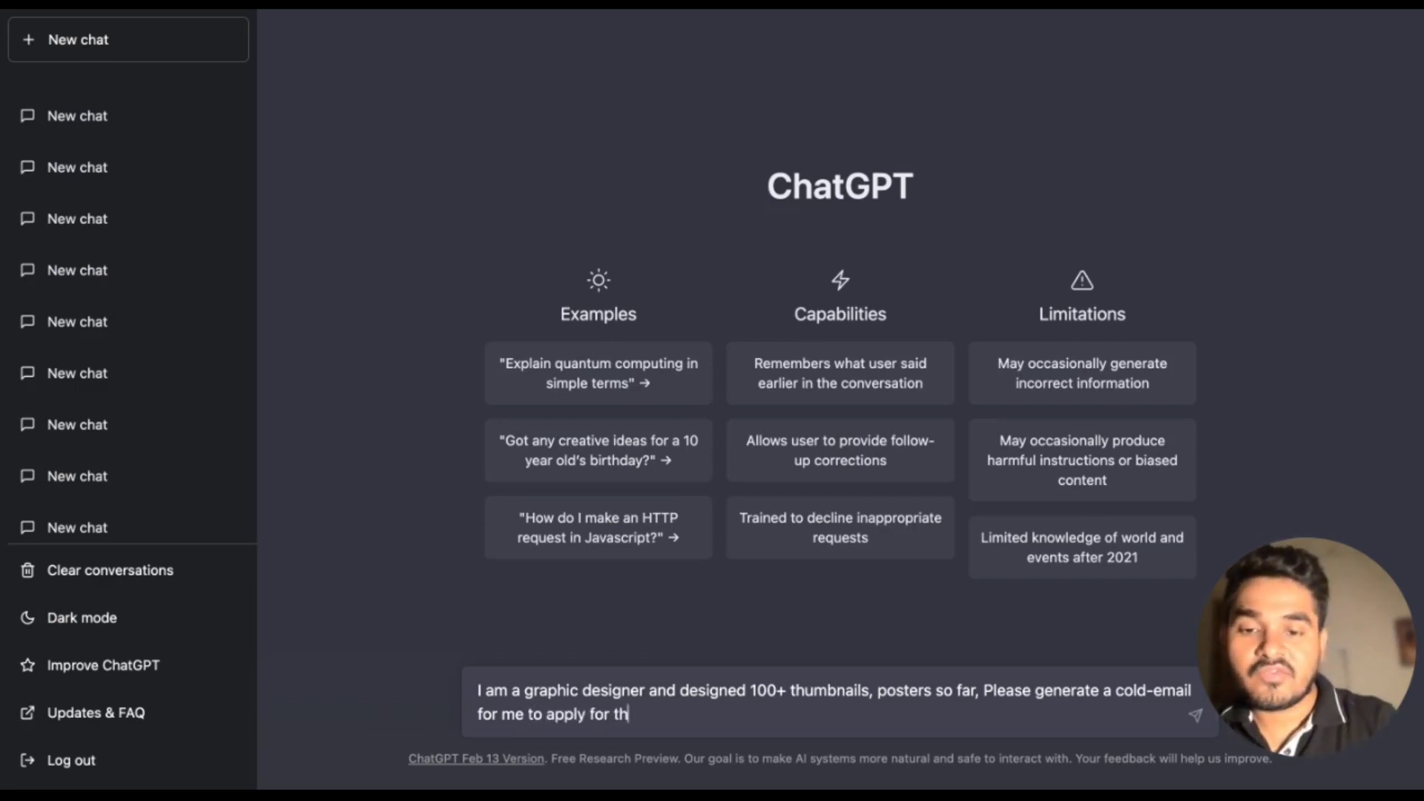
text(e interns)
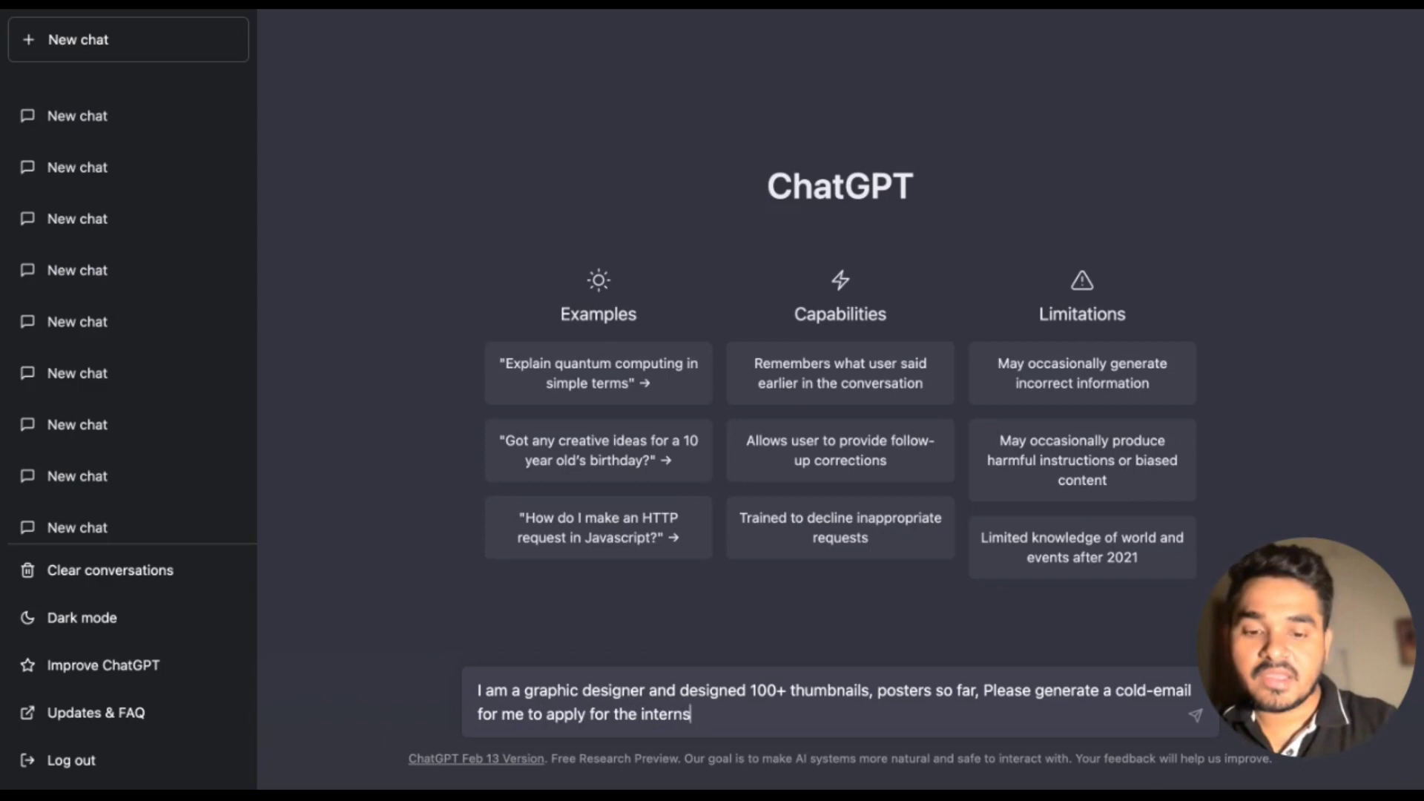
text(hip)
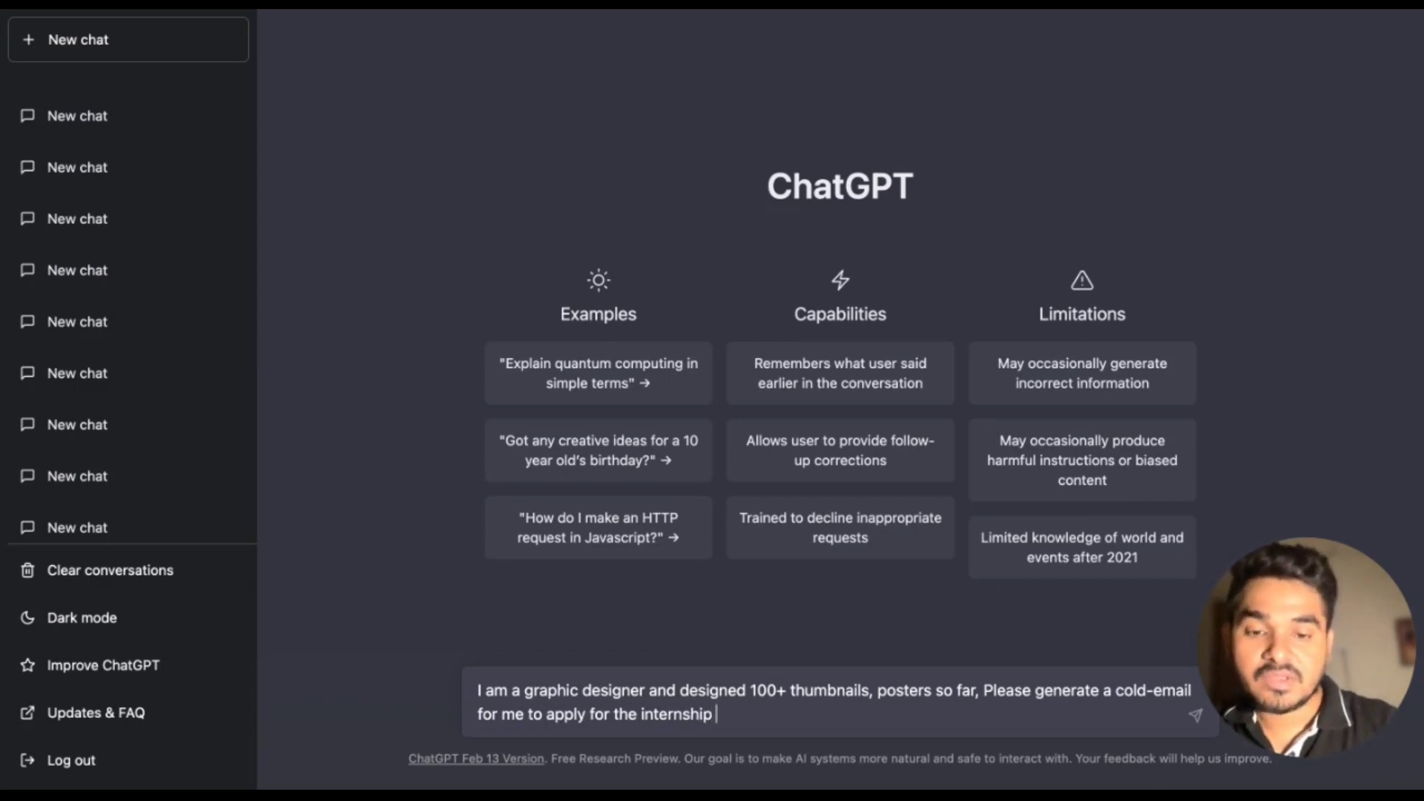
- Finish the prompt: position "design intern" at abc limited, 'my name is yash'
text(for)
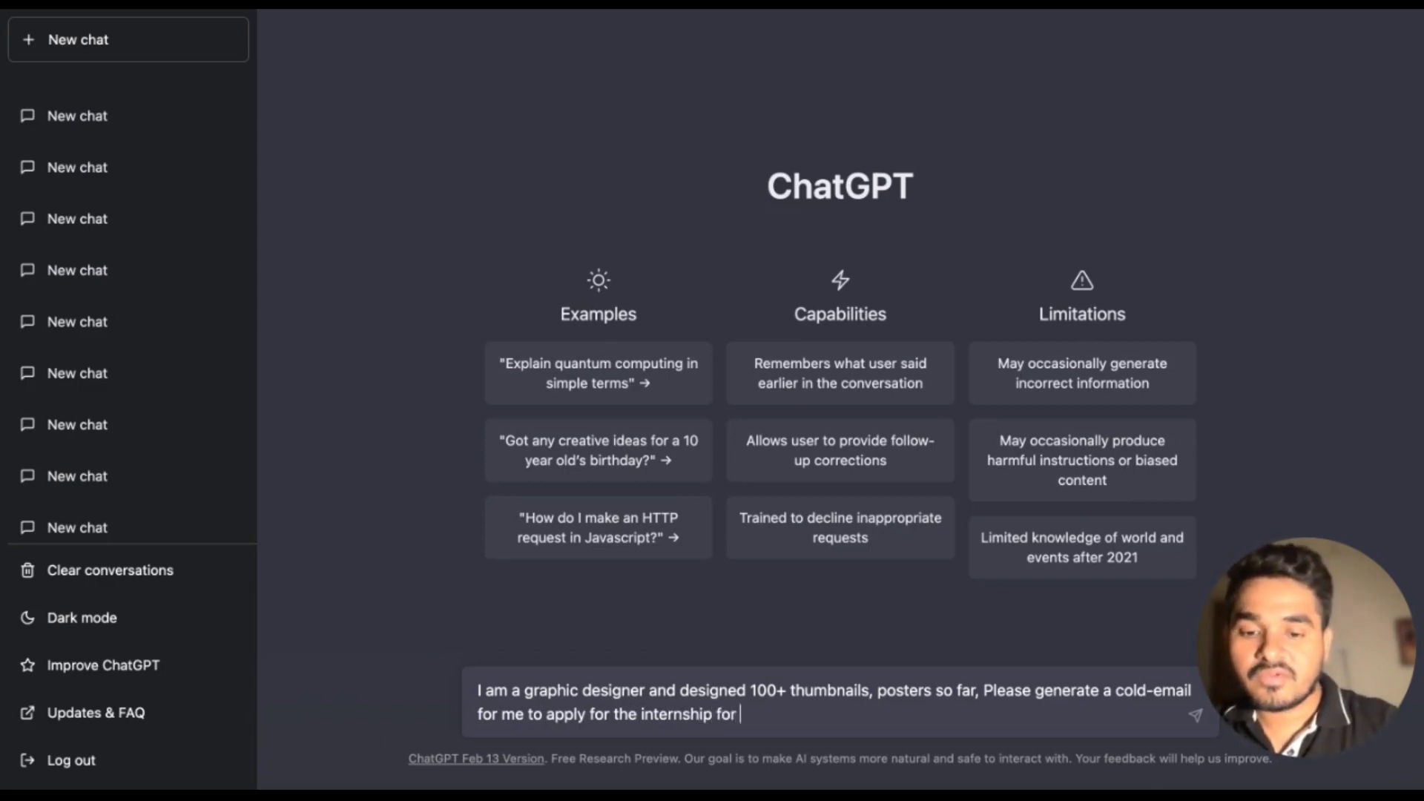
text(the positio)
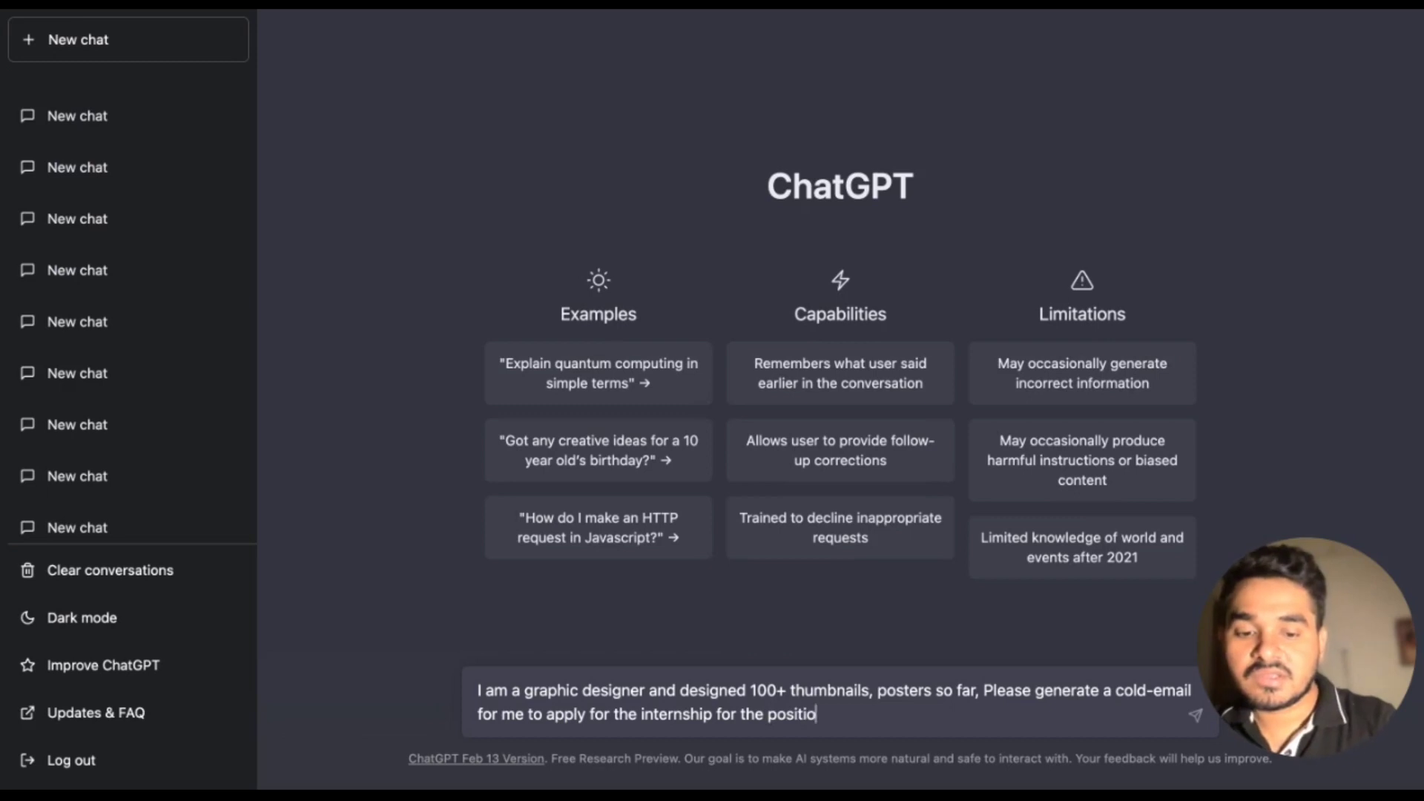
text(n "desig)
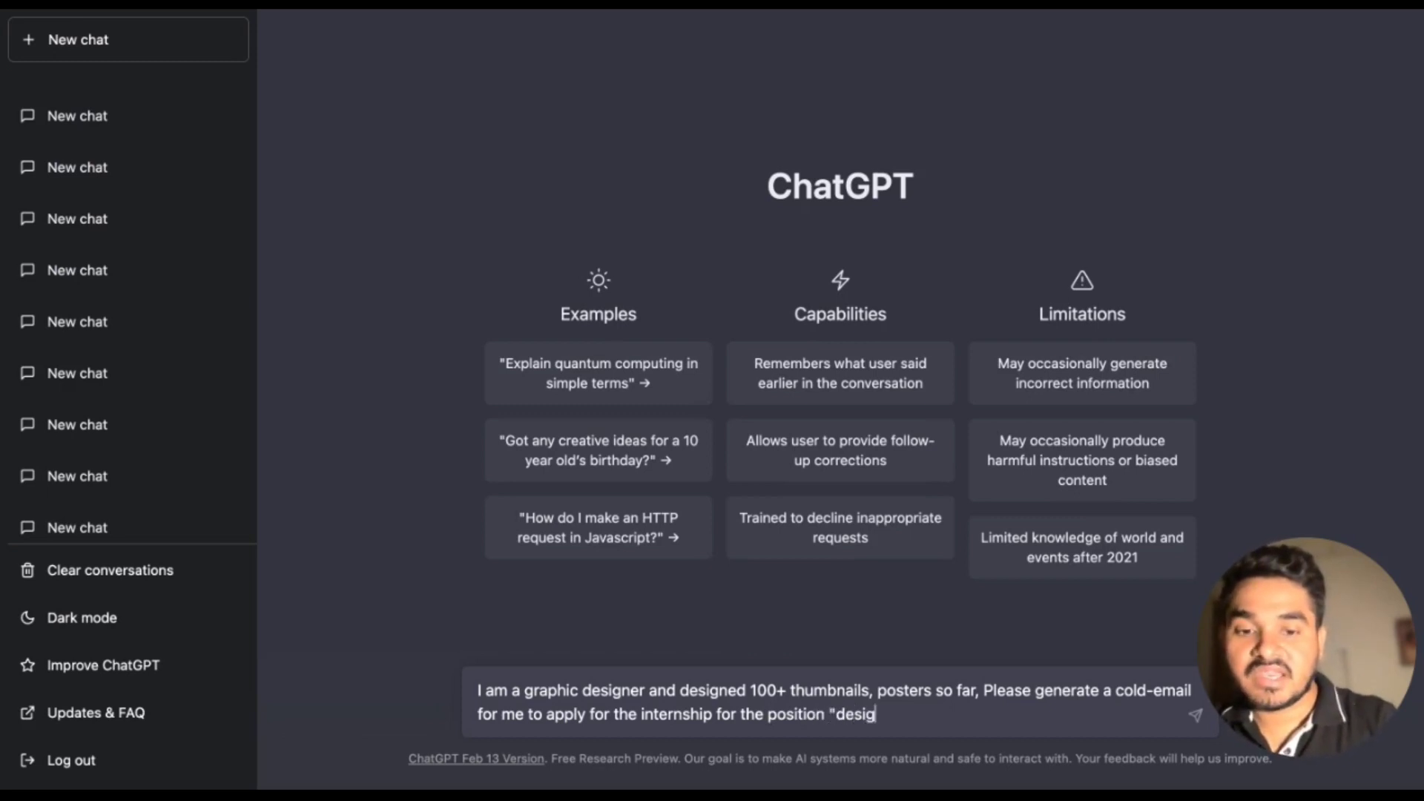
text(n intern")
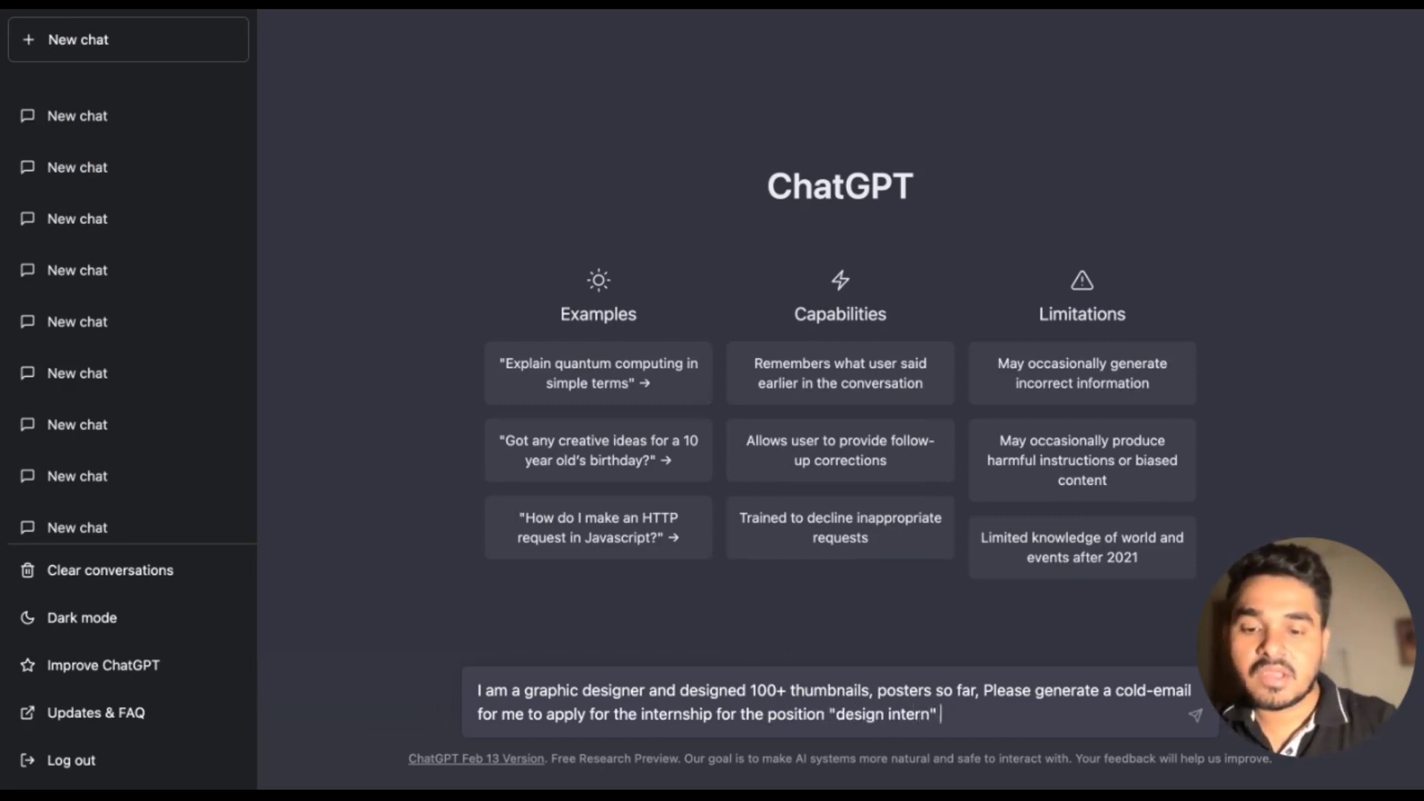
text(at abc)
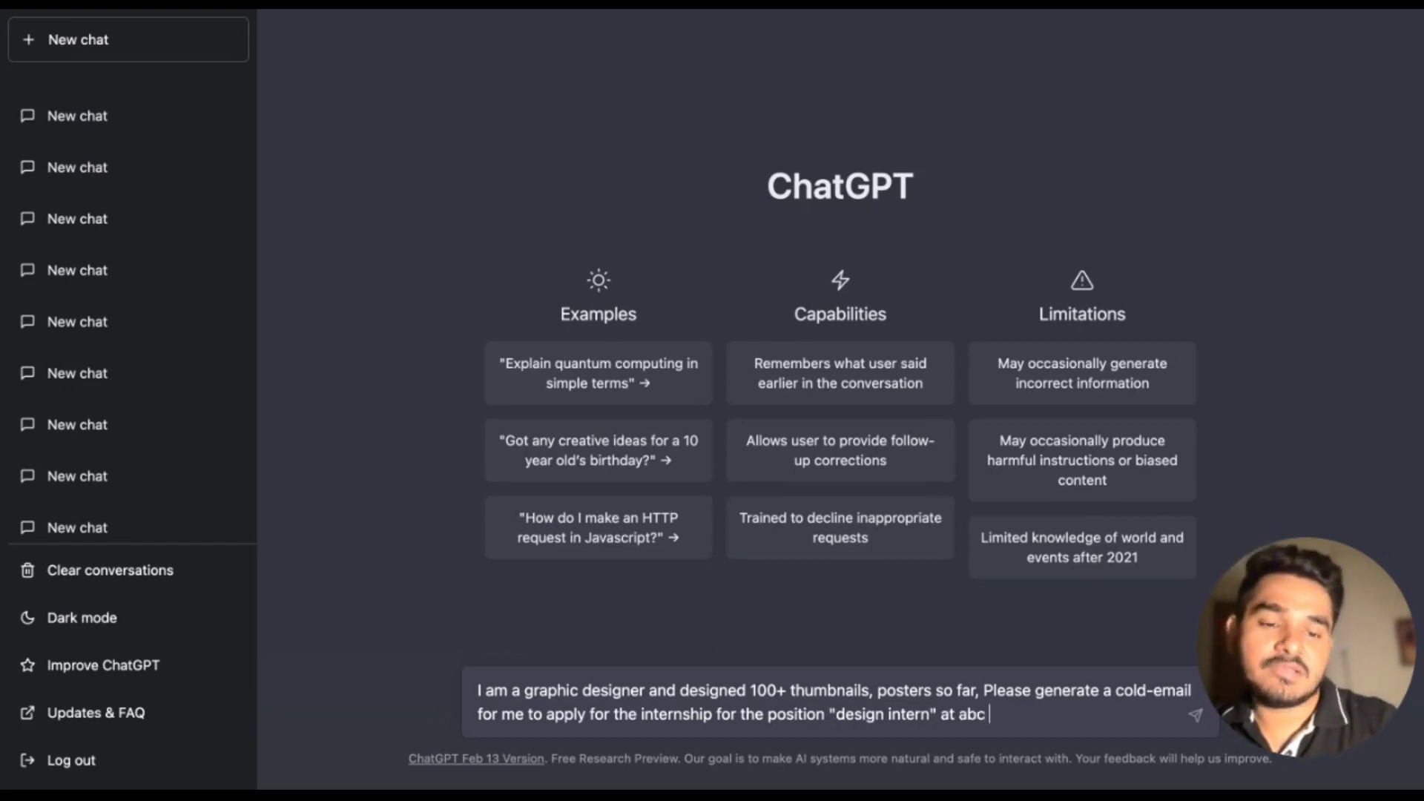
text(limited)
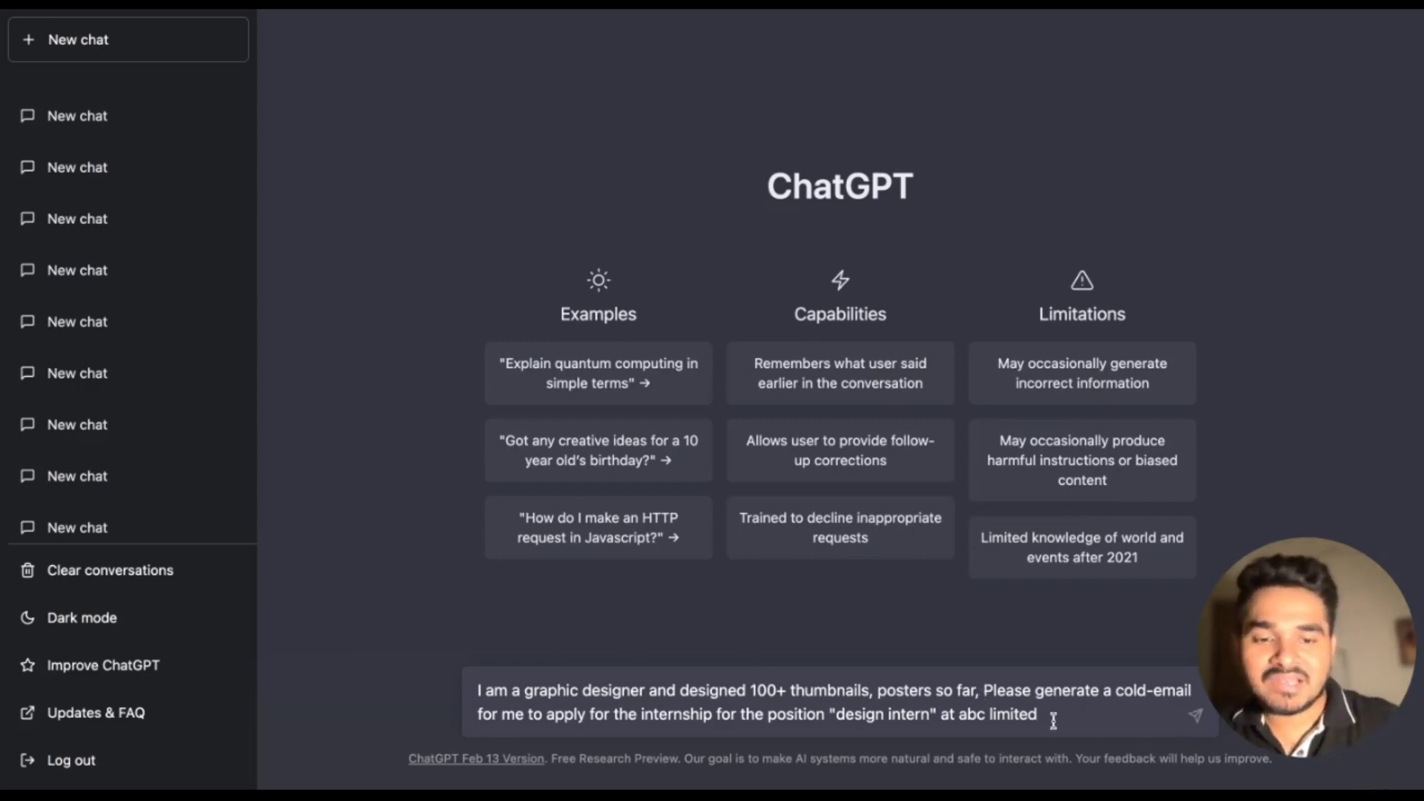
text(, my na)
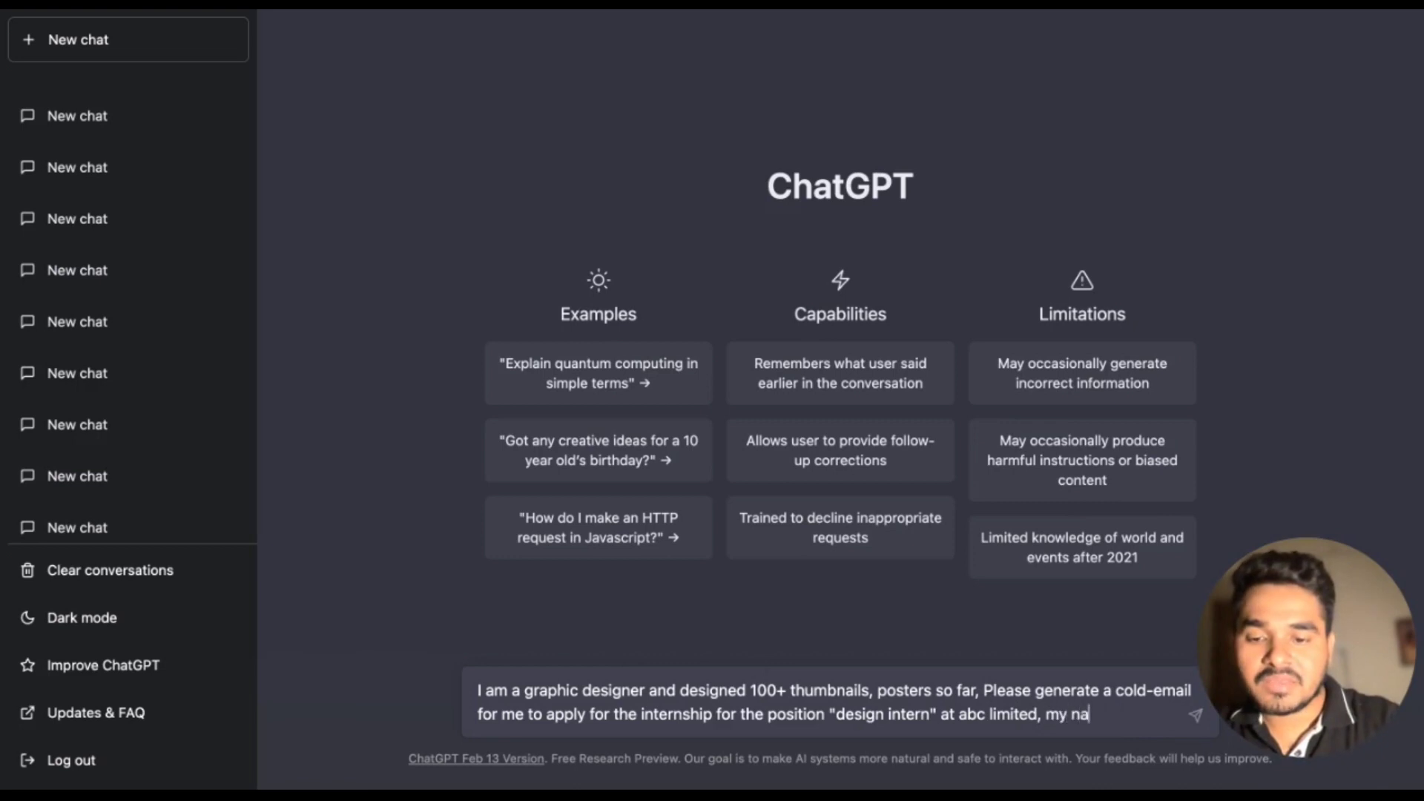
text(me is yash)
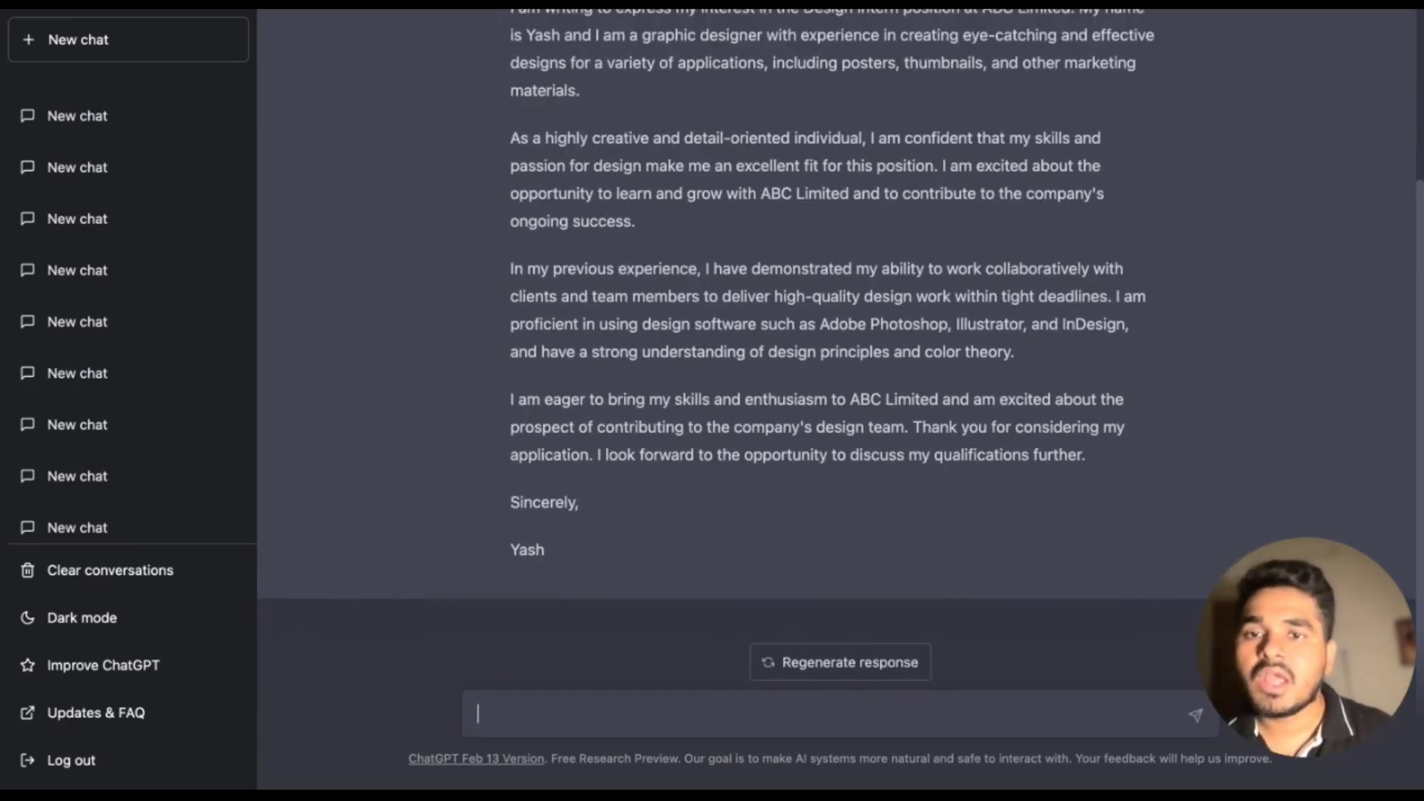
mouse_move(1069, 556)
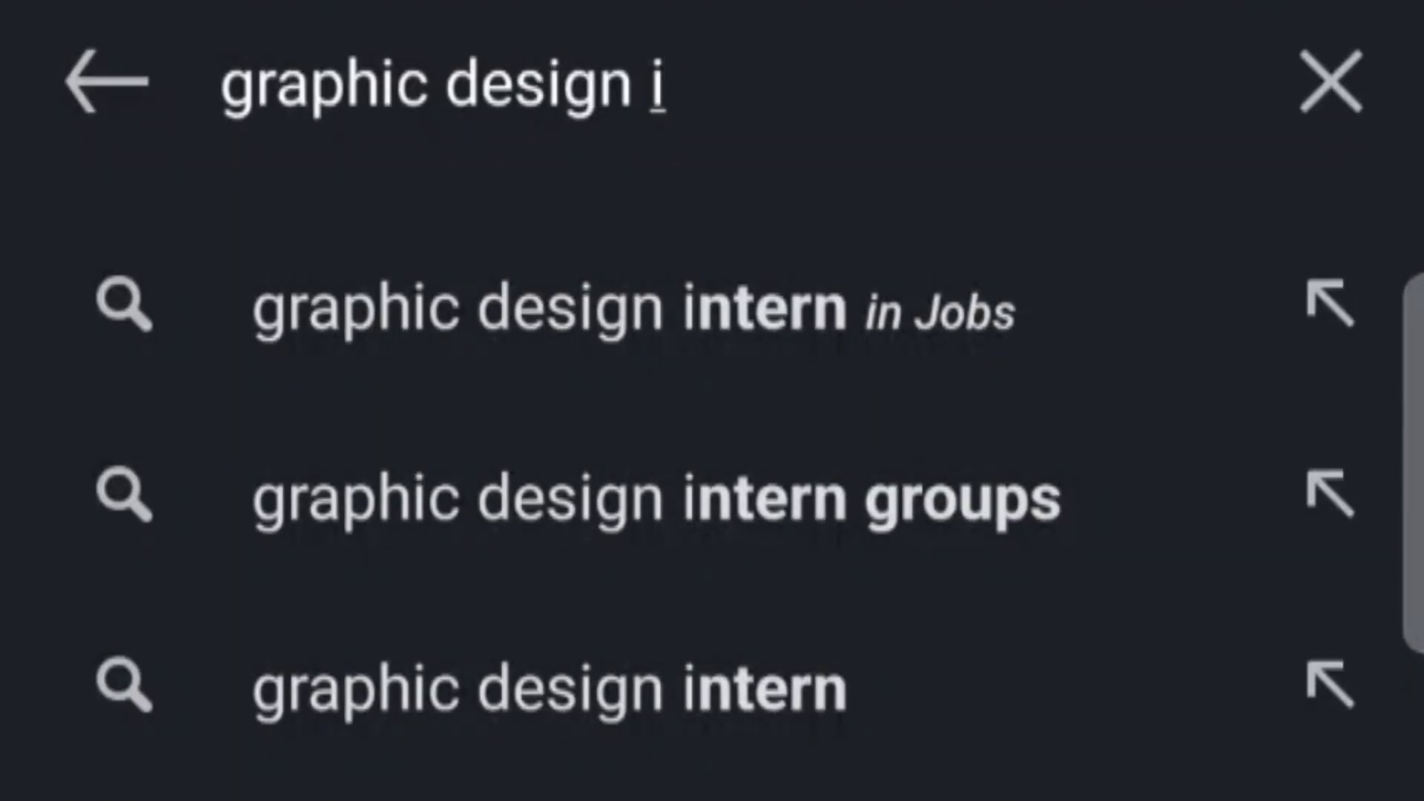
- Search LinkedIn jobs for 'graphic design intern' and look through the India results
text(ntern • India)
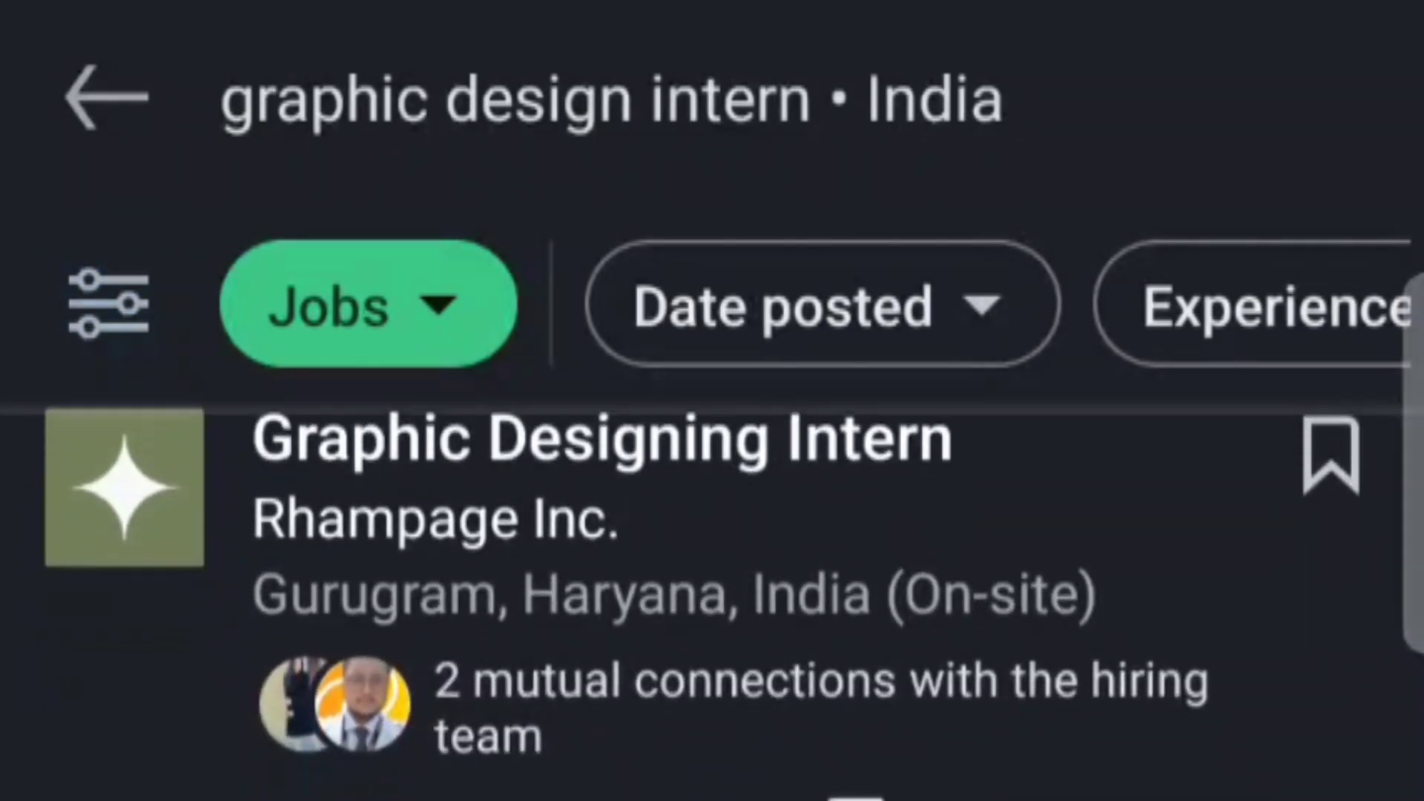
scroll(down, 3)
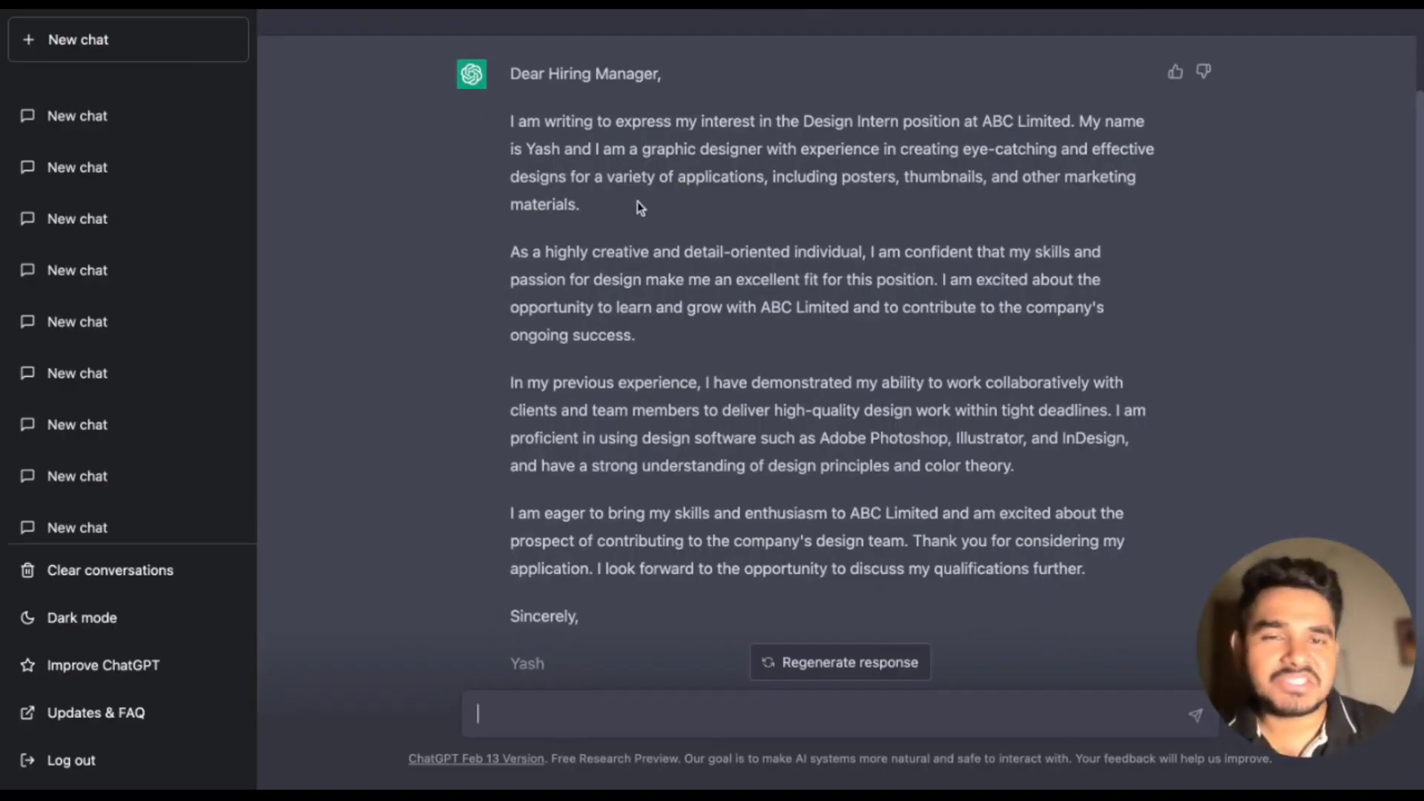
scroll(up, 3)
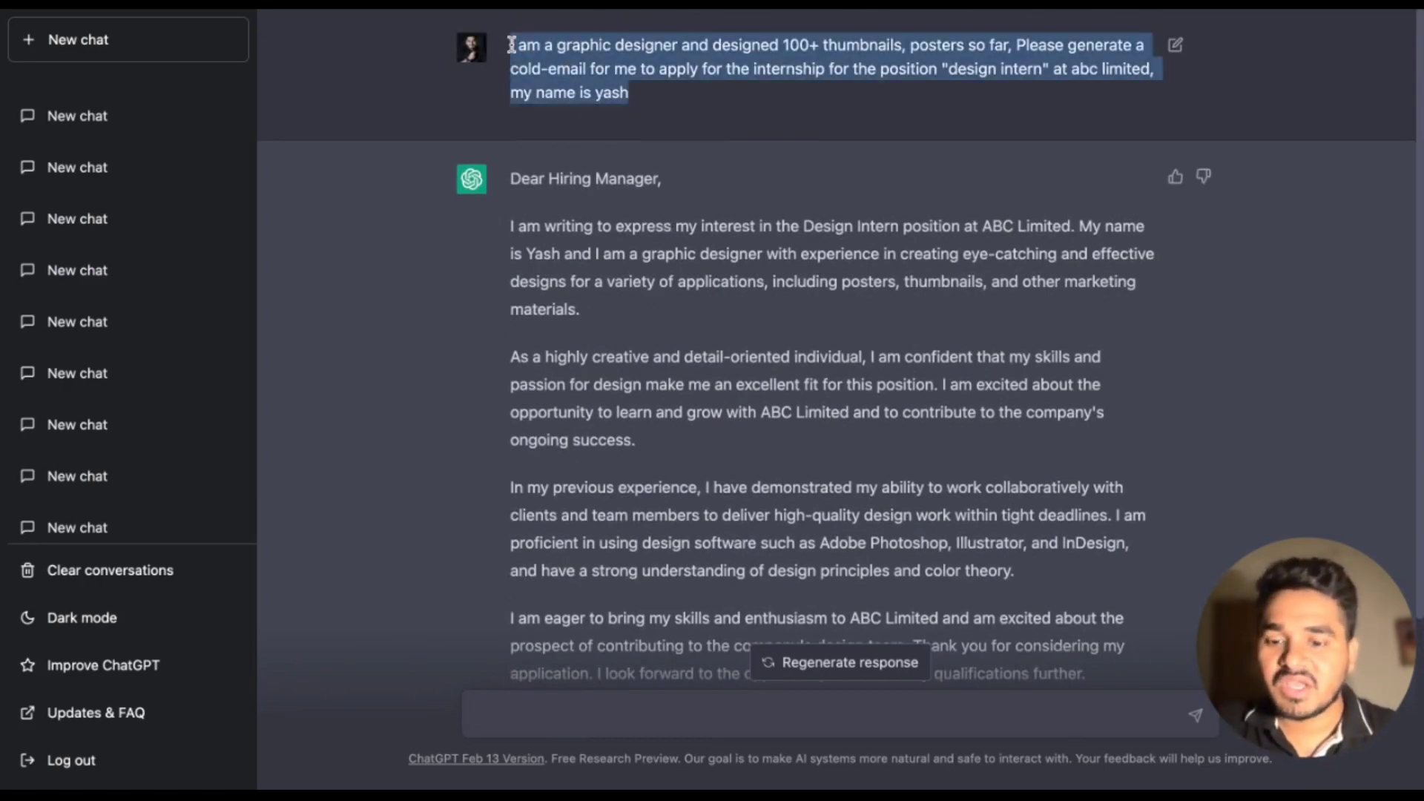
- Paste the earlier prompt and change 'graphic designer' to 'web developer'
scroll(down, 3)
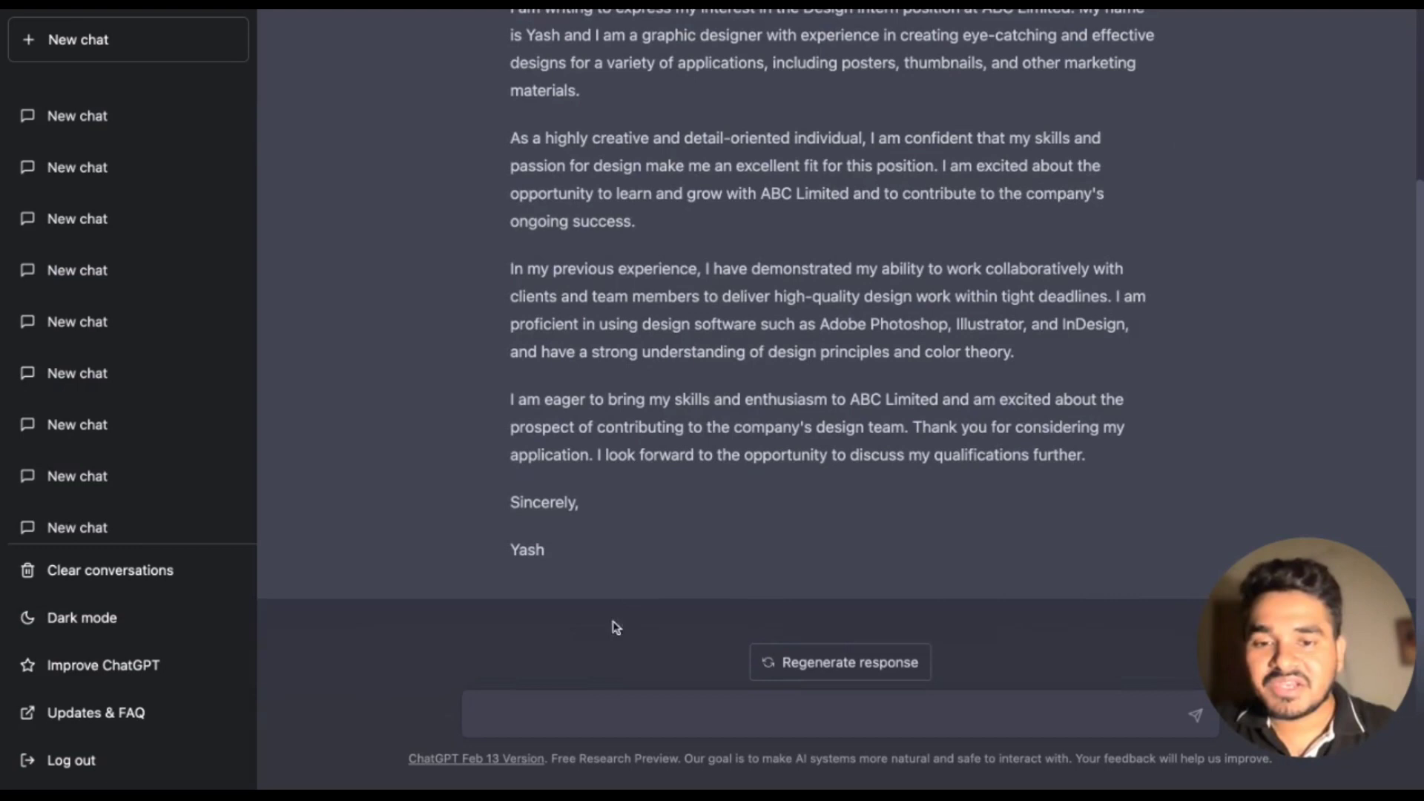
text(I am a graphic designer and designed 100+ thumbnails, posters so far, Please generate a cold-email for me to apply for the internship for the position "design intern" at abc limited, my name is yash)
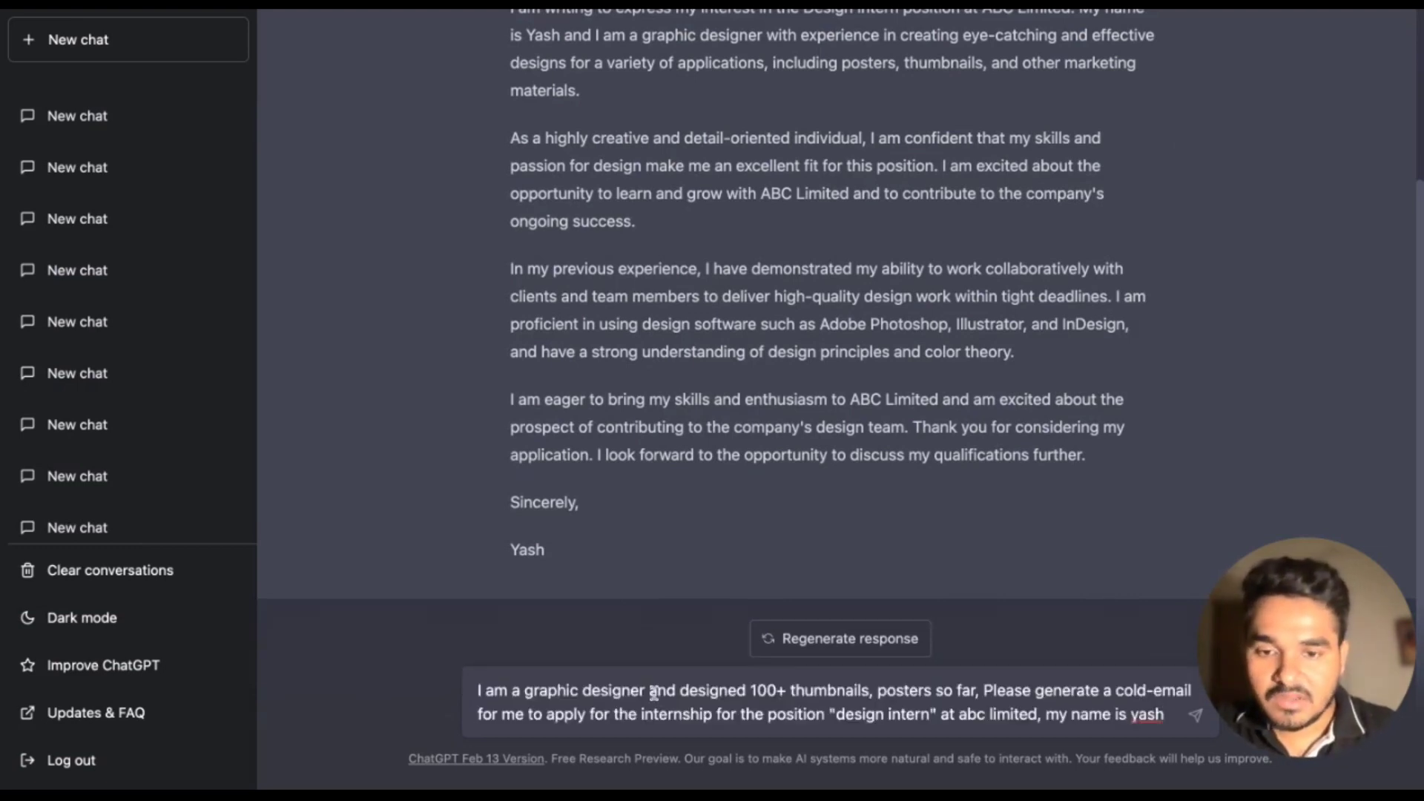
double_click(581, 689)
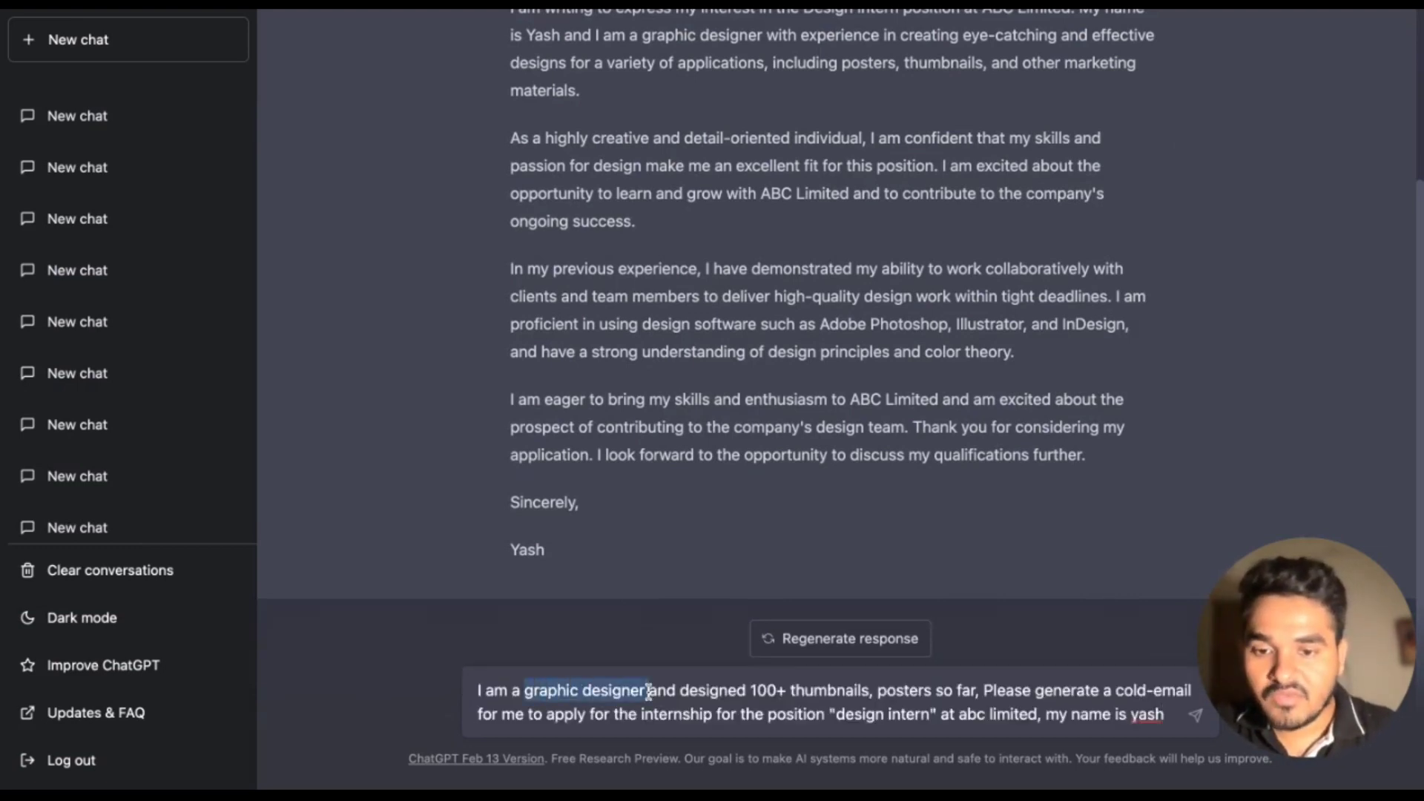
text(web dev)
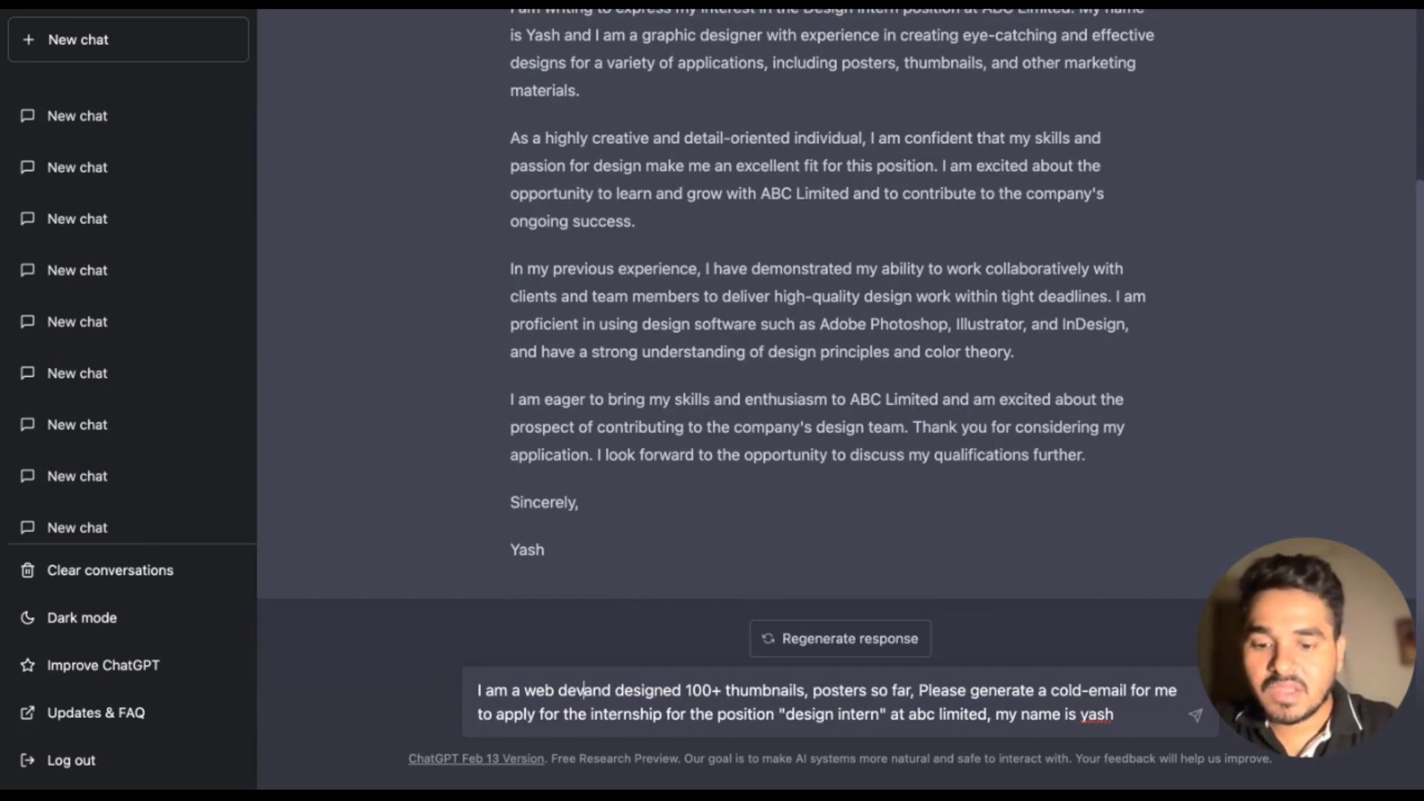
text(eloper)
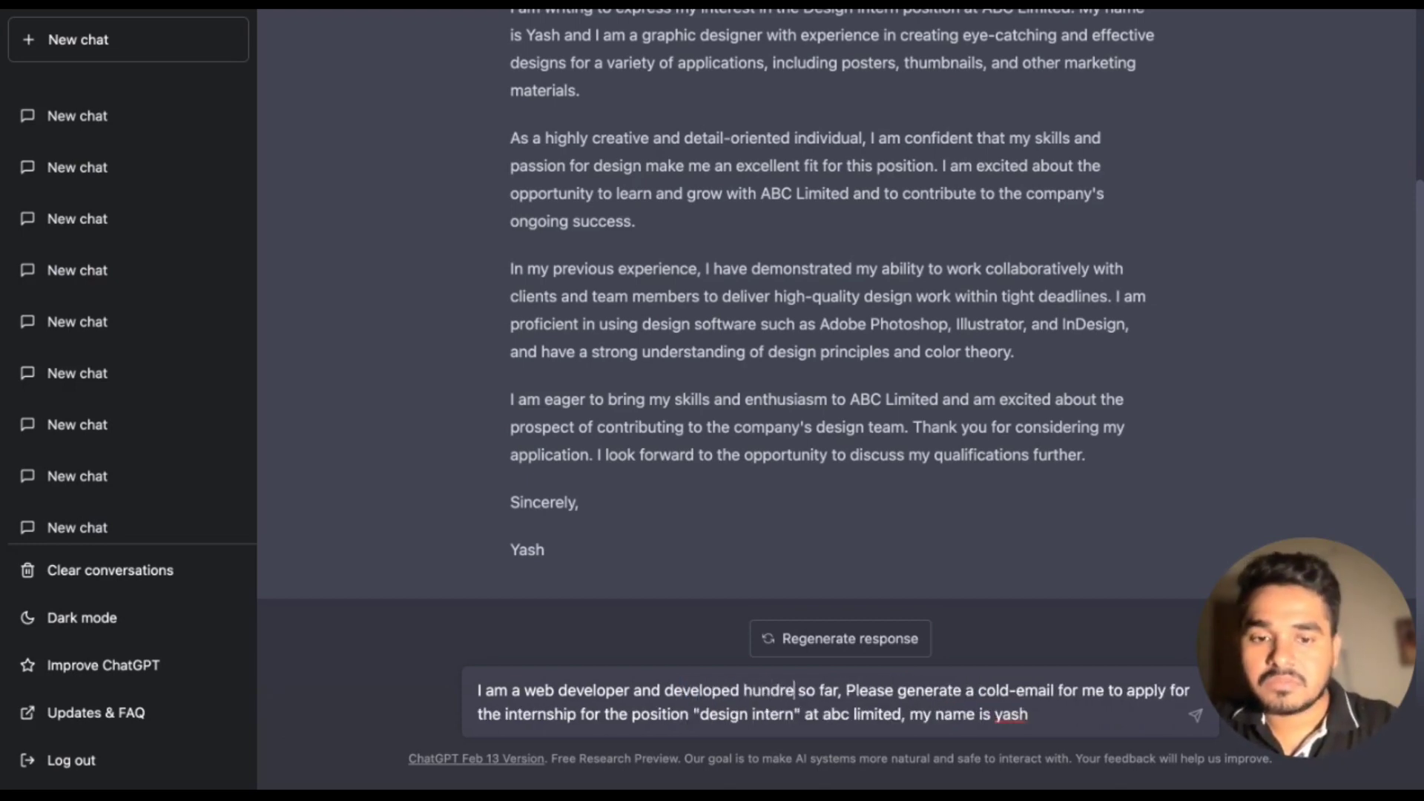
- Edit it to mention hundreds of websites and the position "web development intern"
text(ds of)
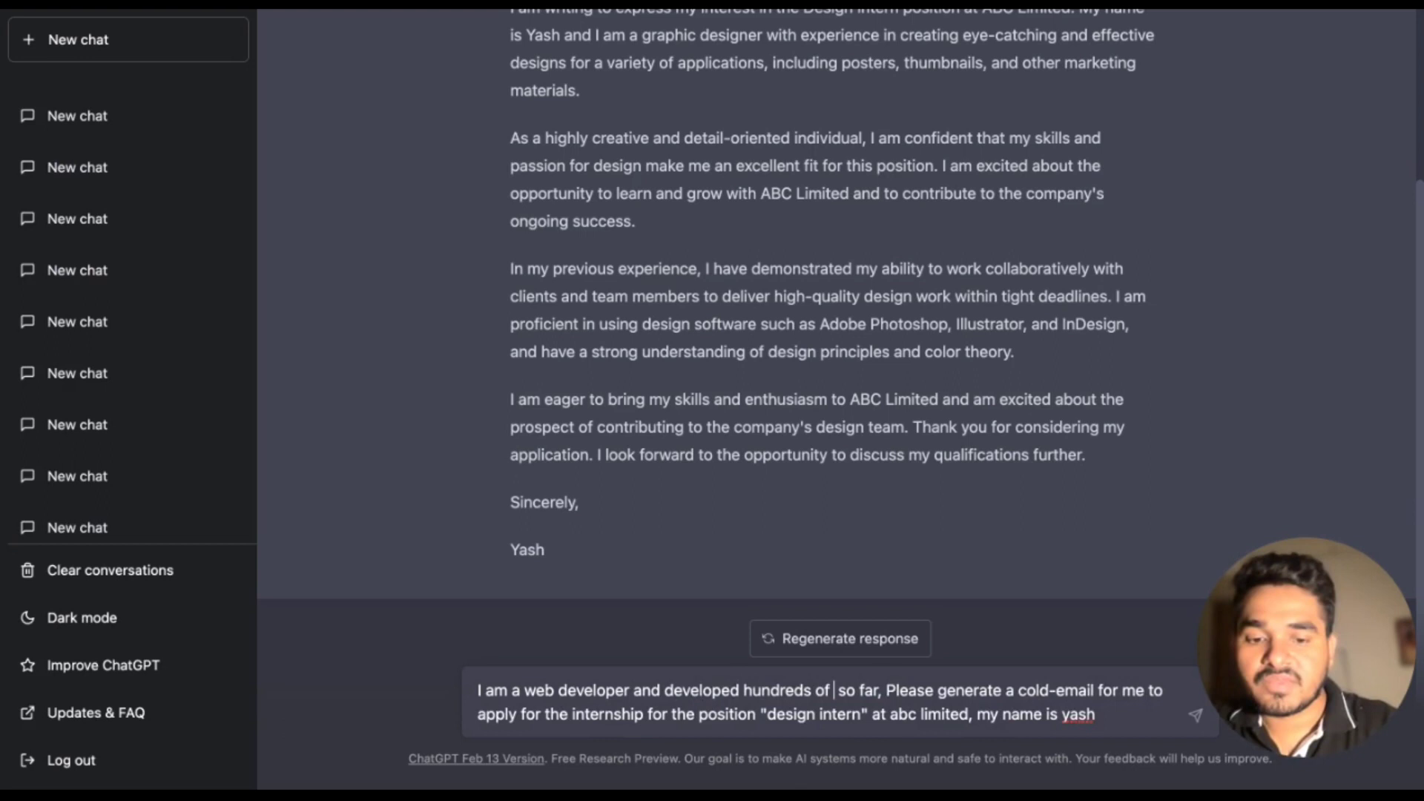
text(websites)
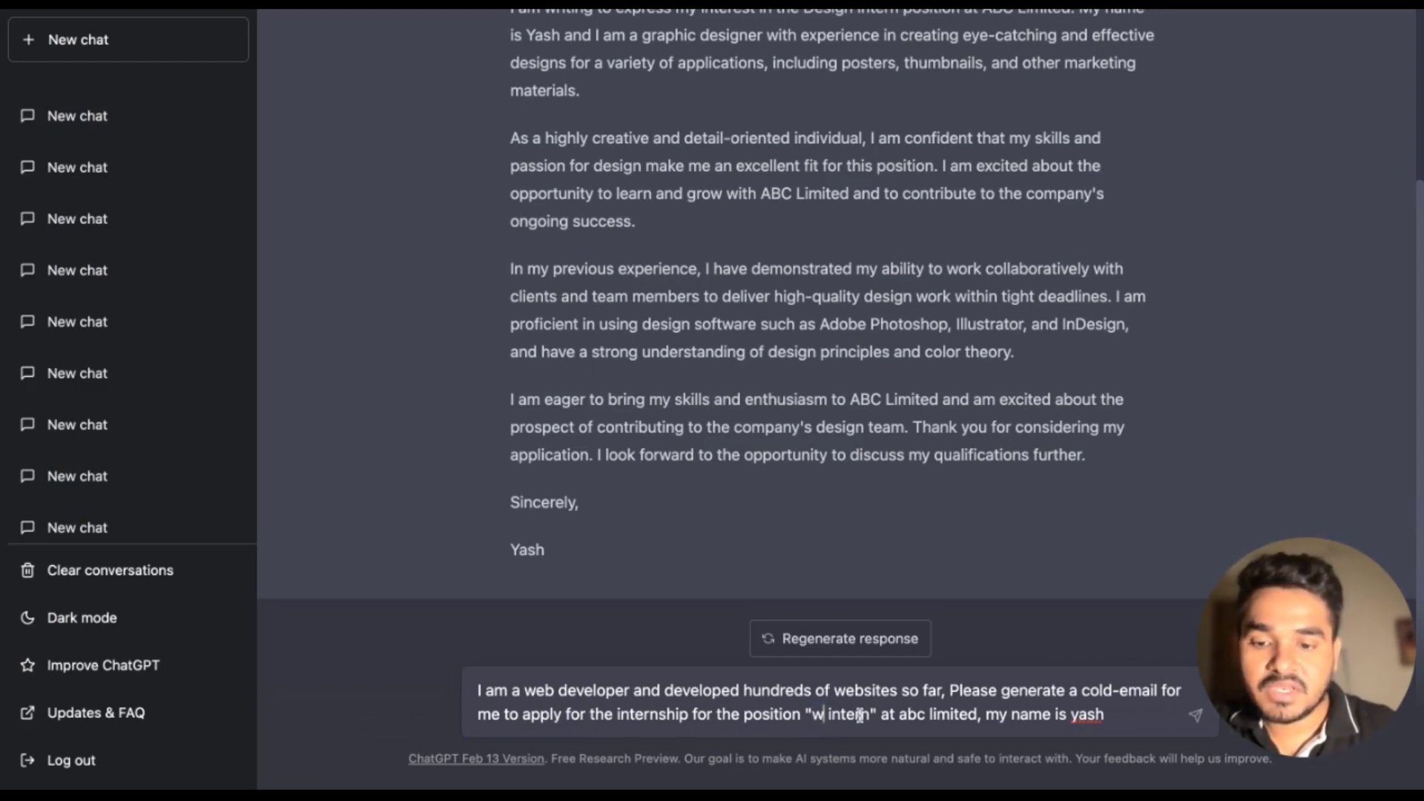
text(eb development)
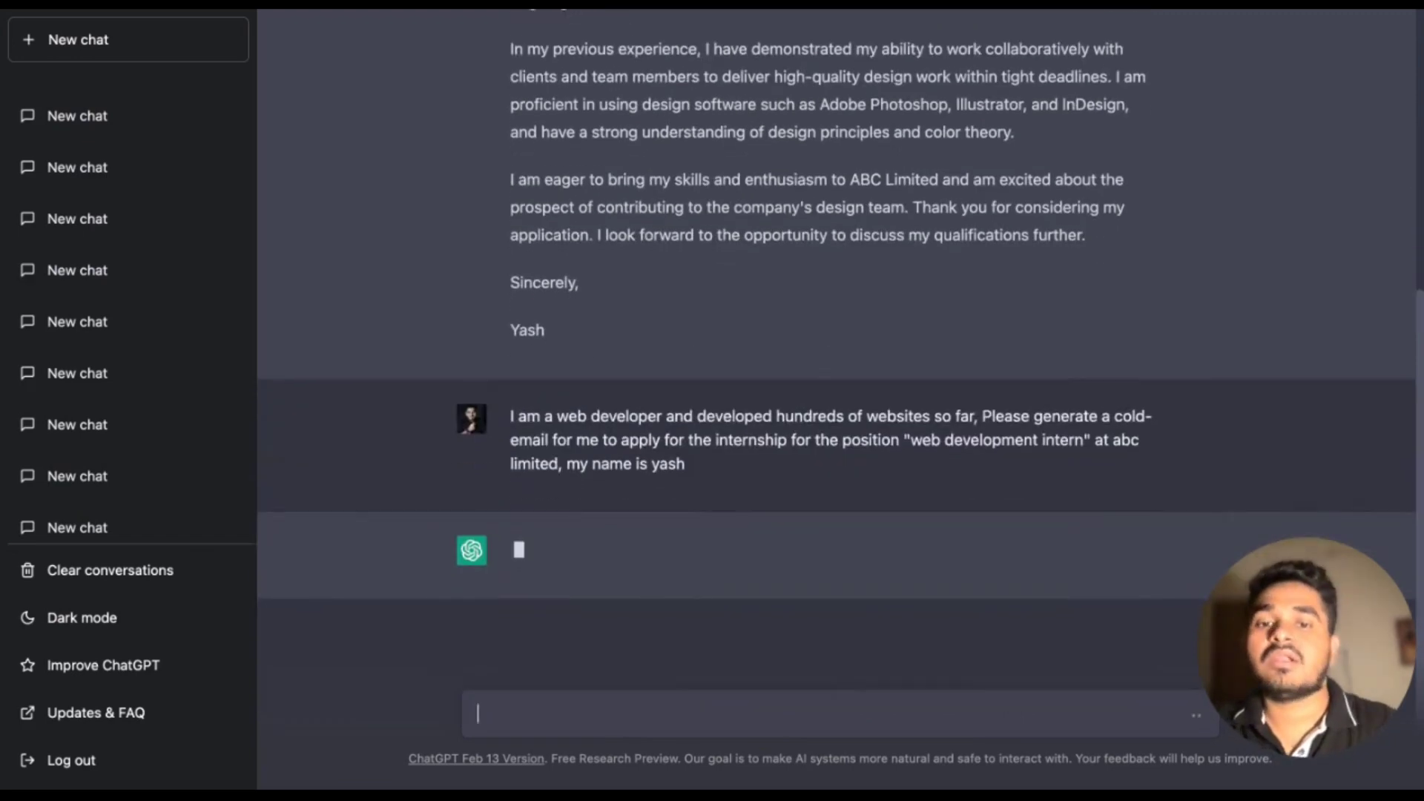
mouse_move(693, 580)
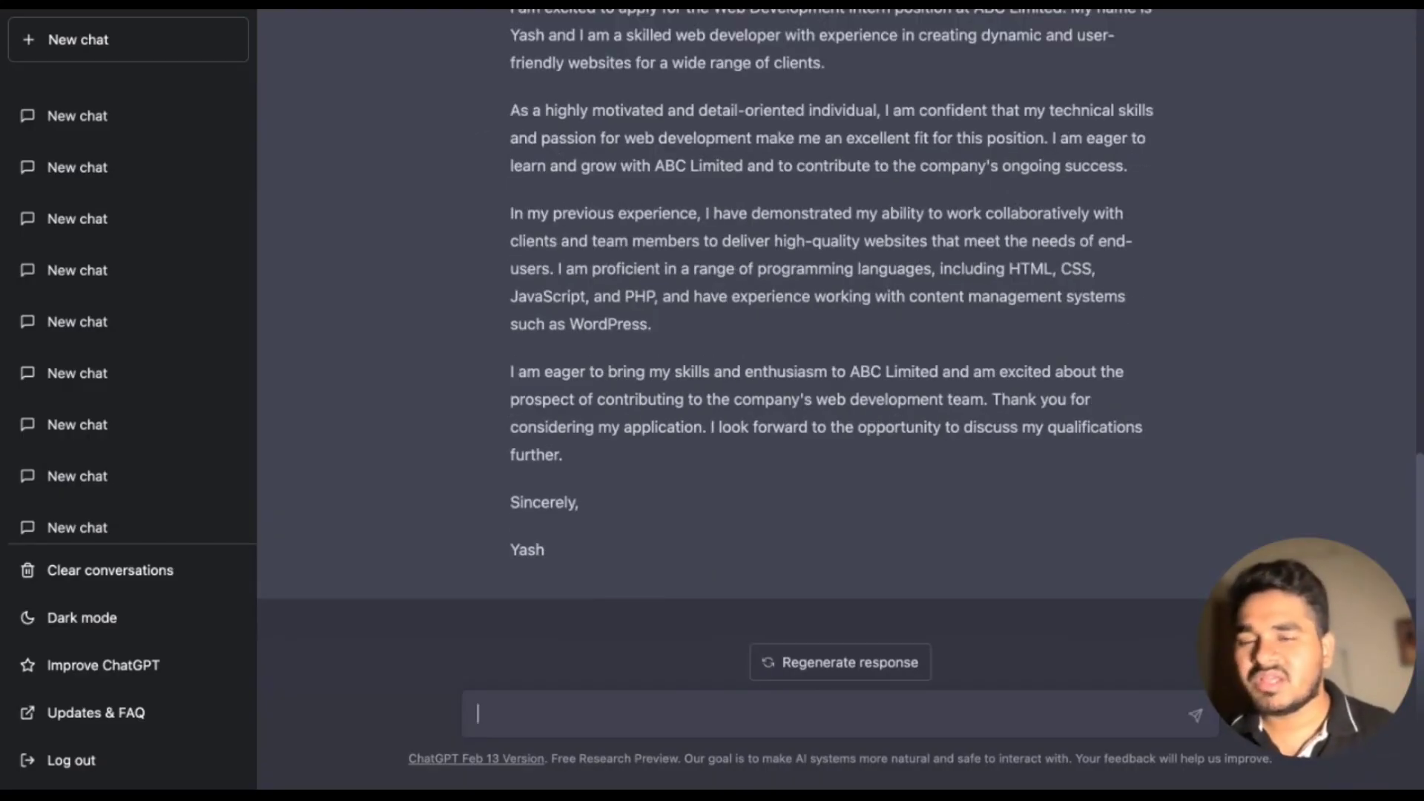
- Scroll through ChatGPT's web development intern cold email for ABC Limited signed by Yash
scroll(up, 3)
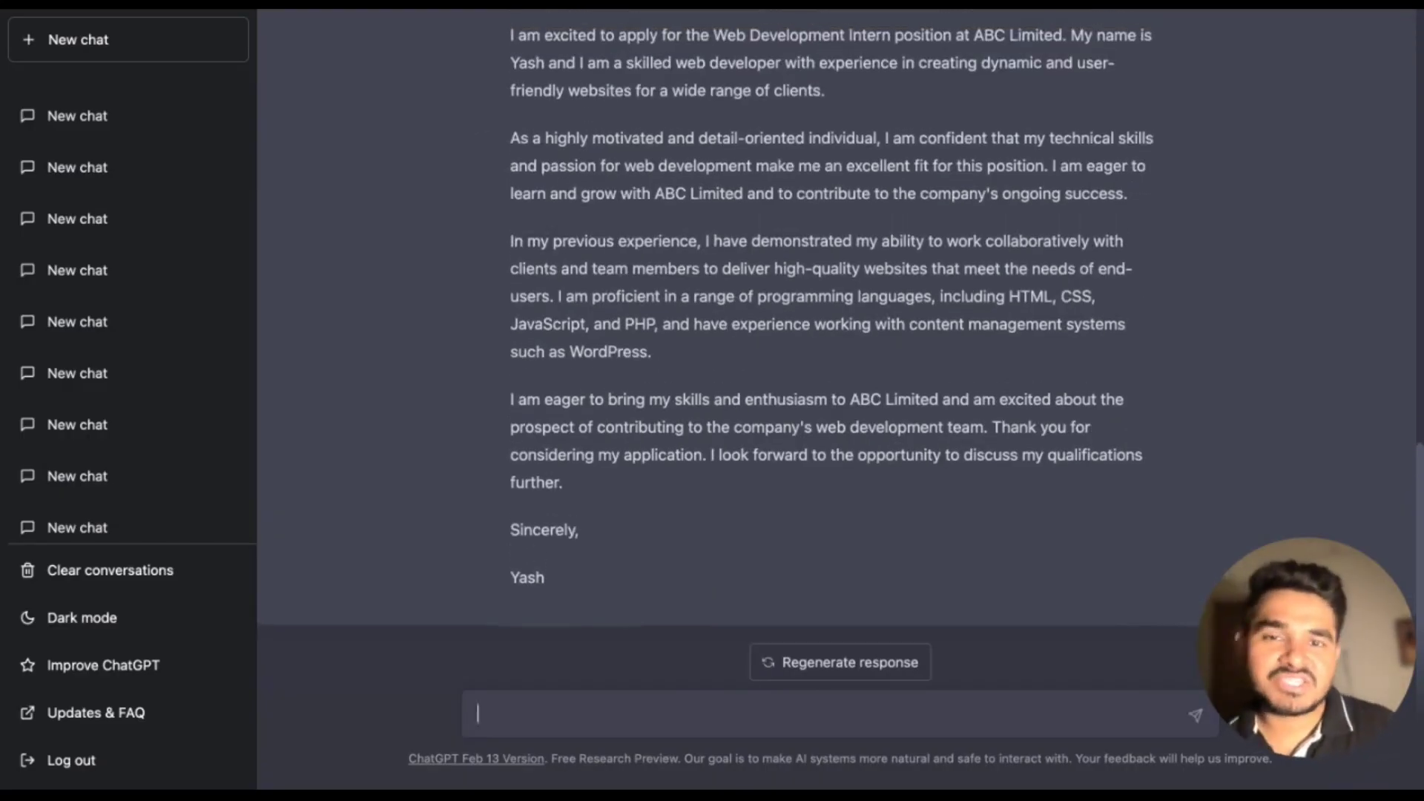
scroll(up, 3)
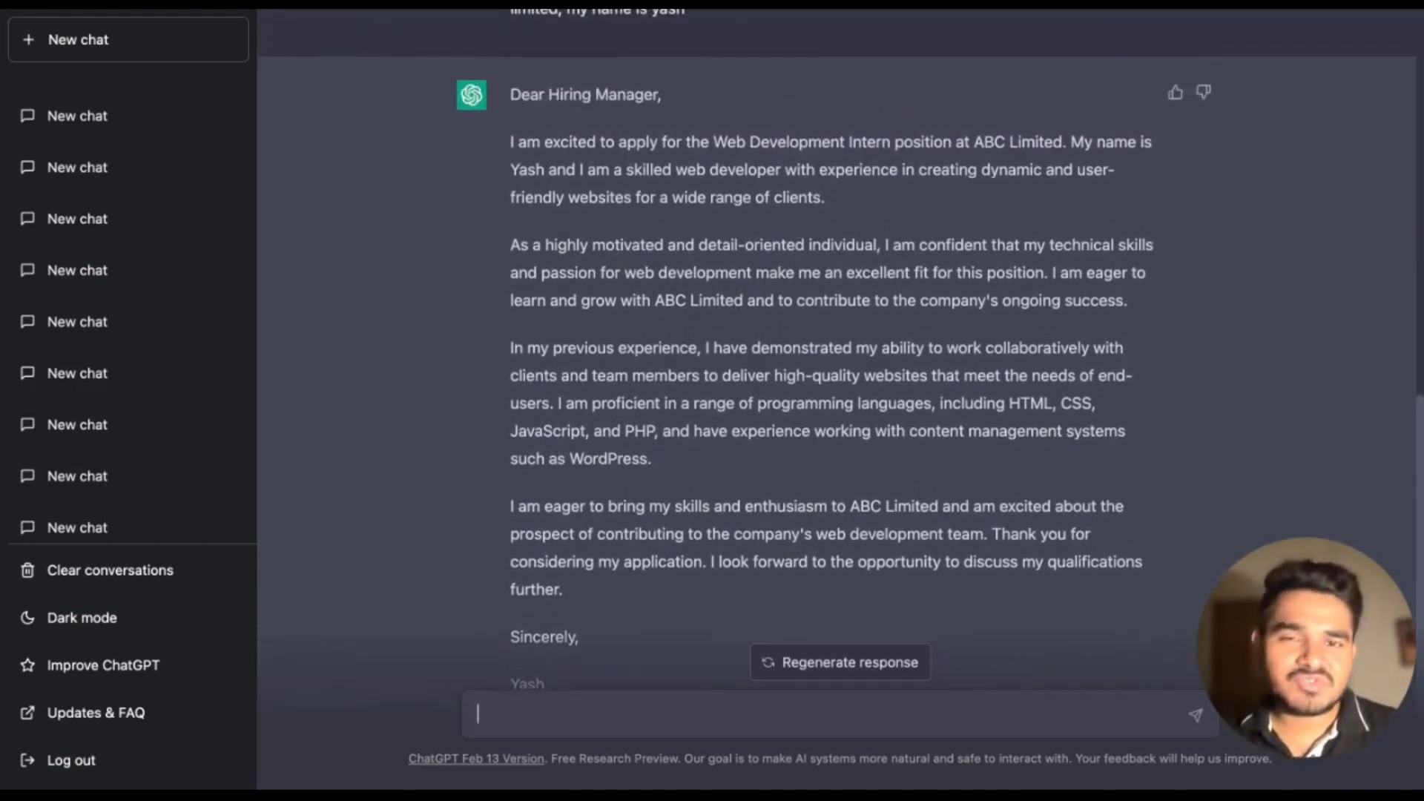
scroll(down, 3)
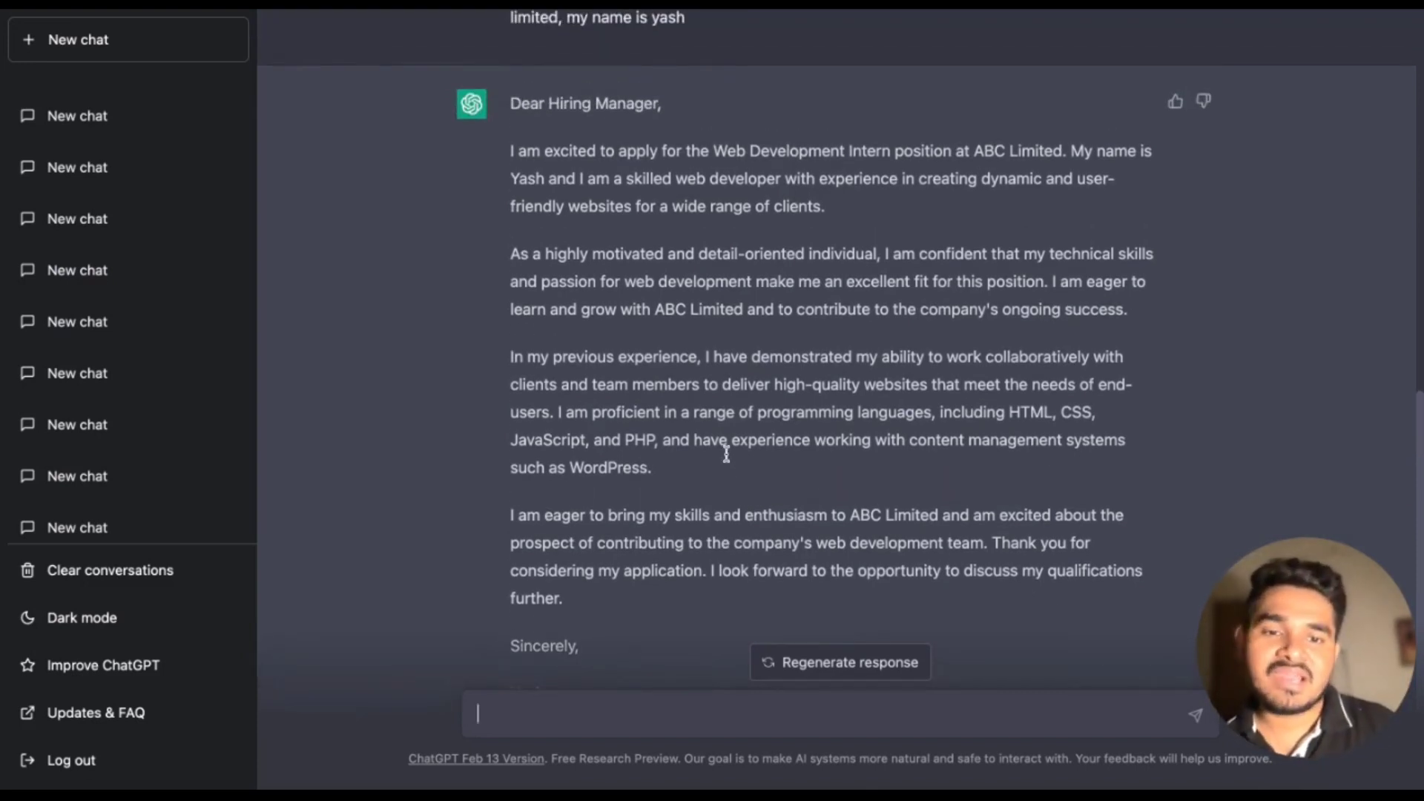
scroll(down, 3)
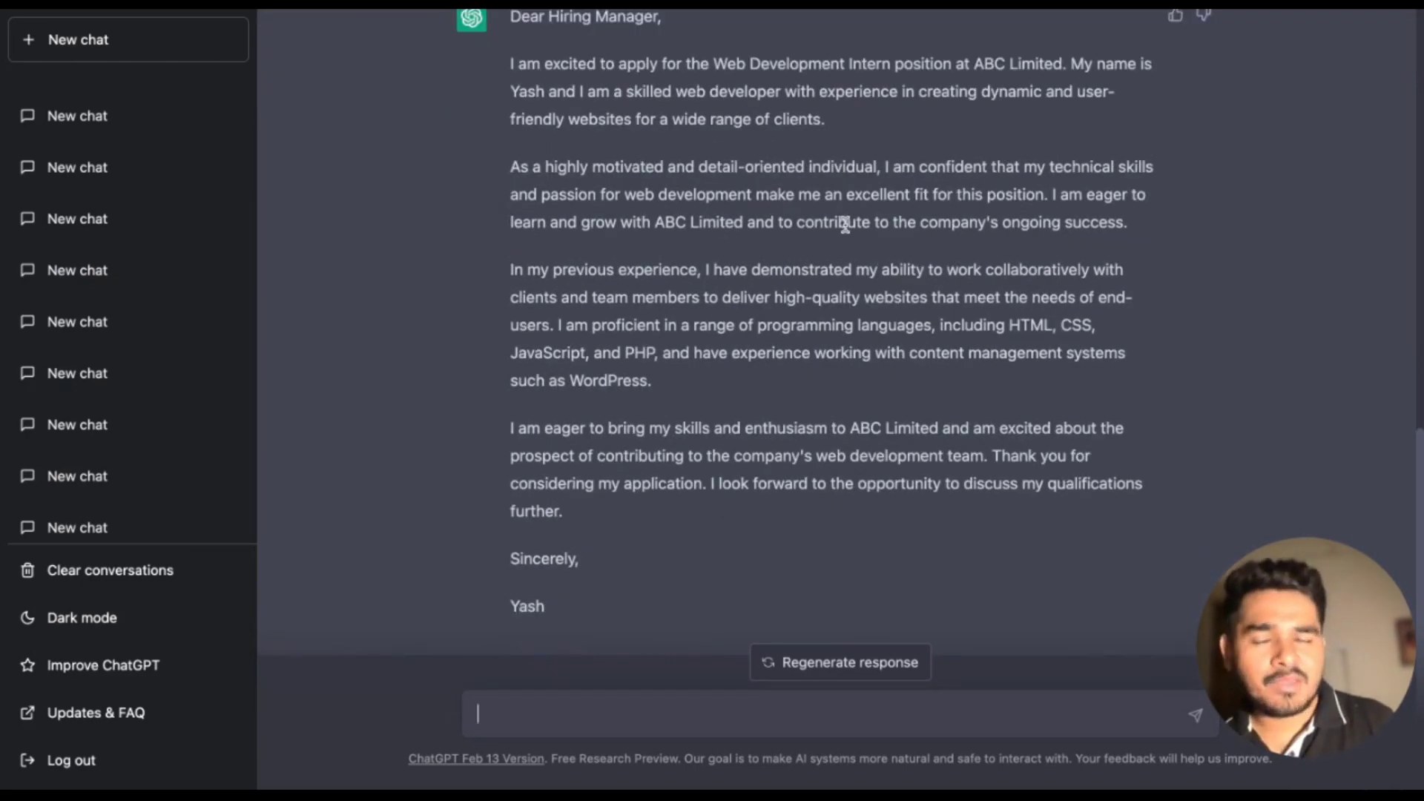
mouse_move(915, 448)
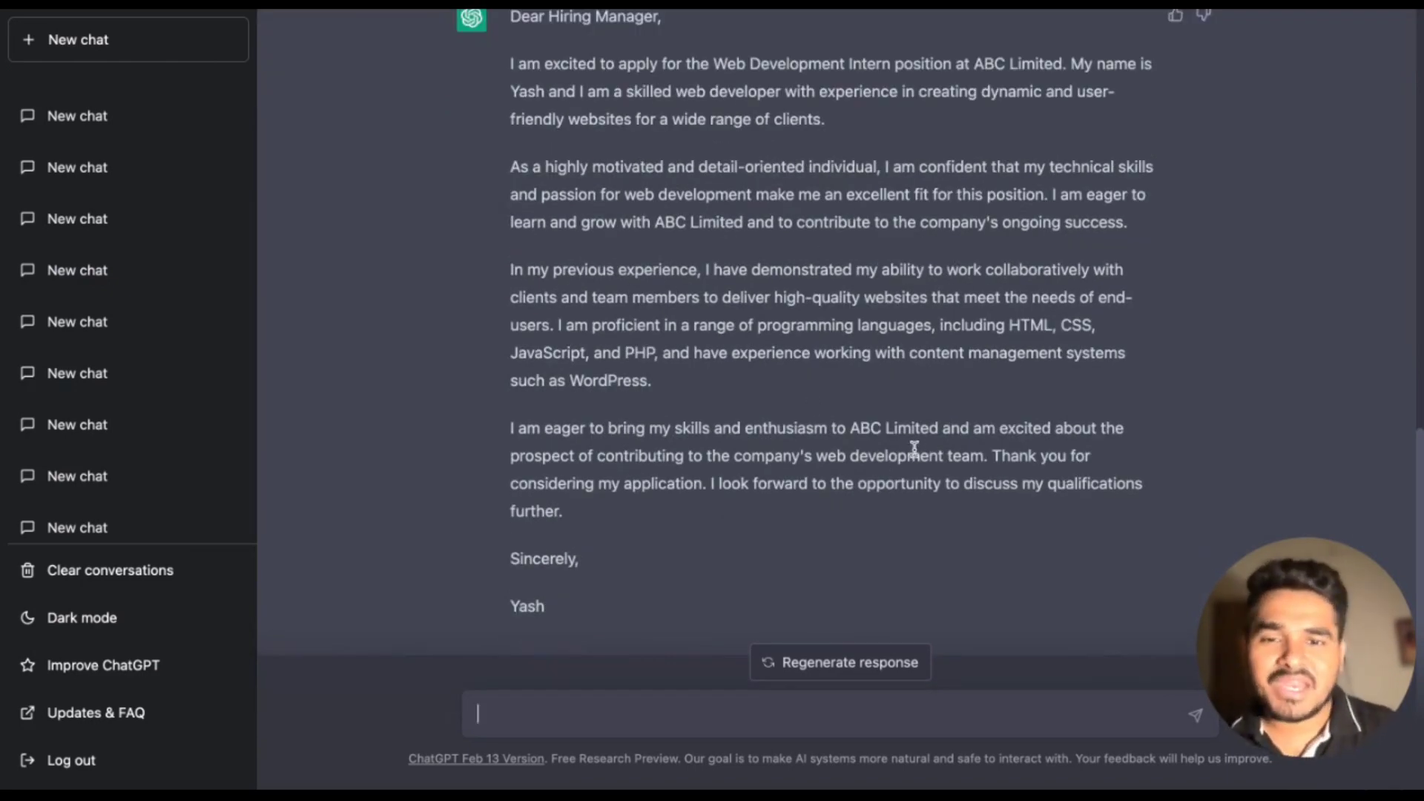
mouse_move(692, 491)
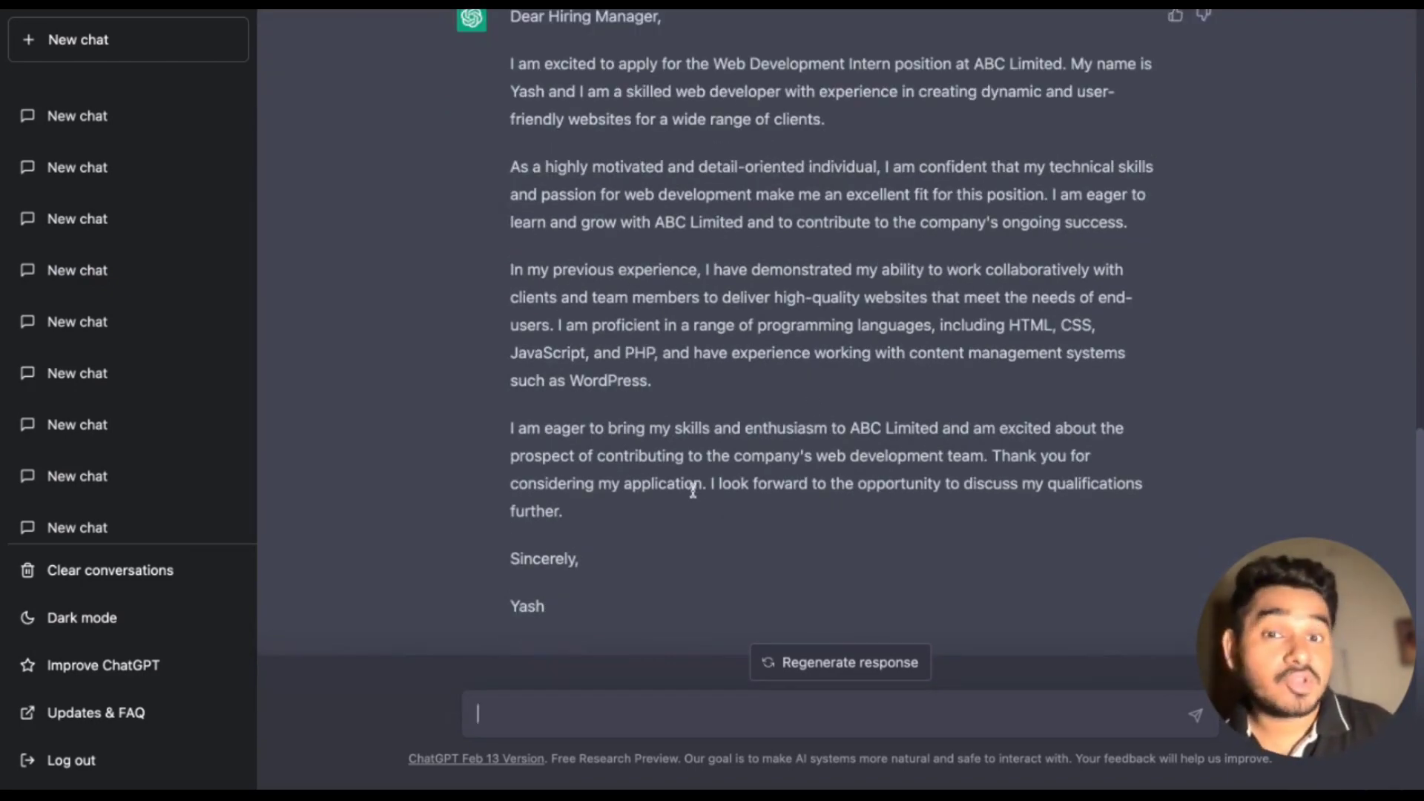
scroll(down, 3)
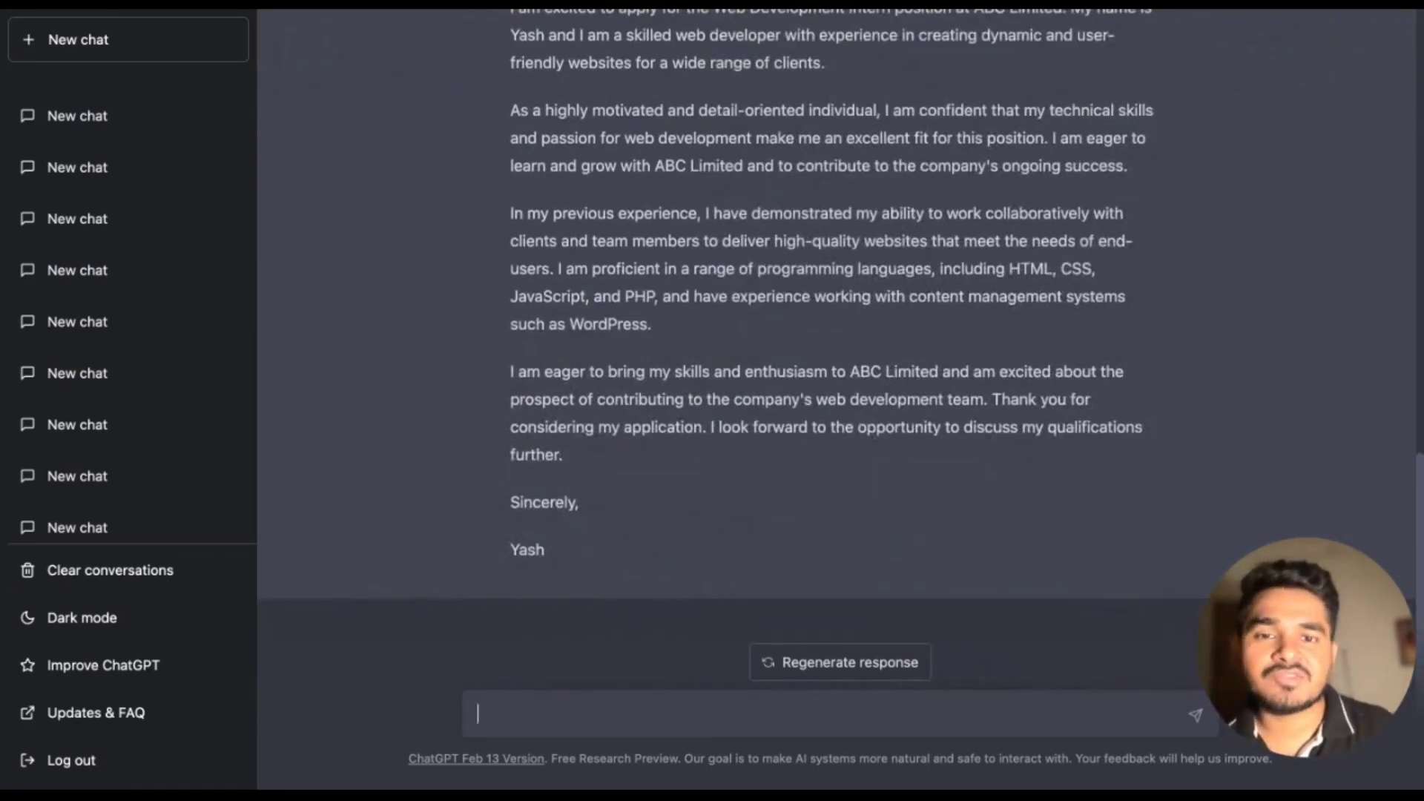
mouse_move(539, 777)
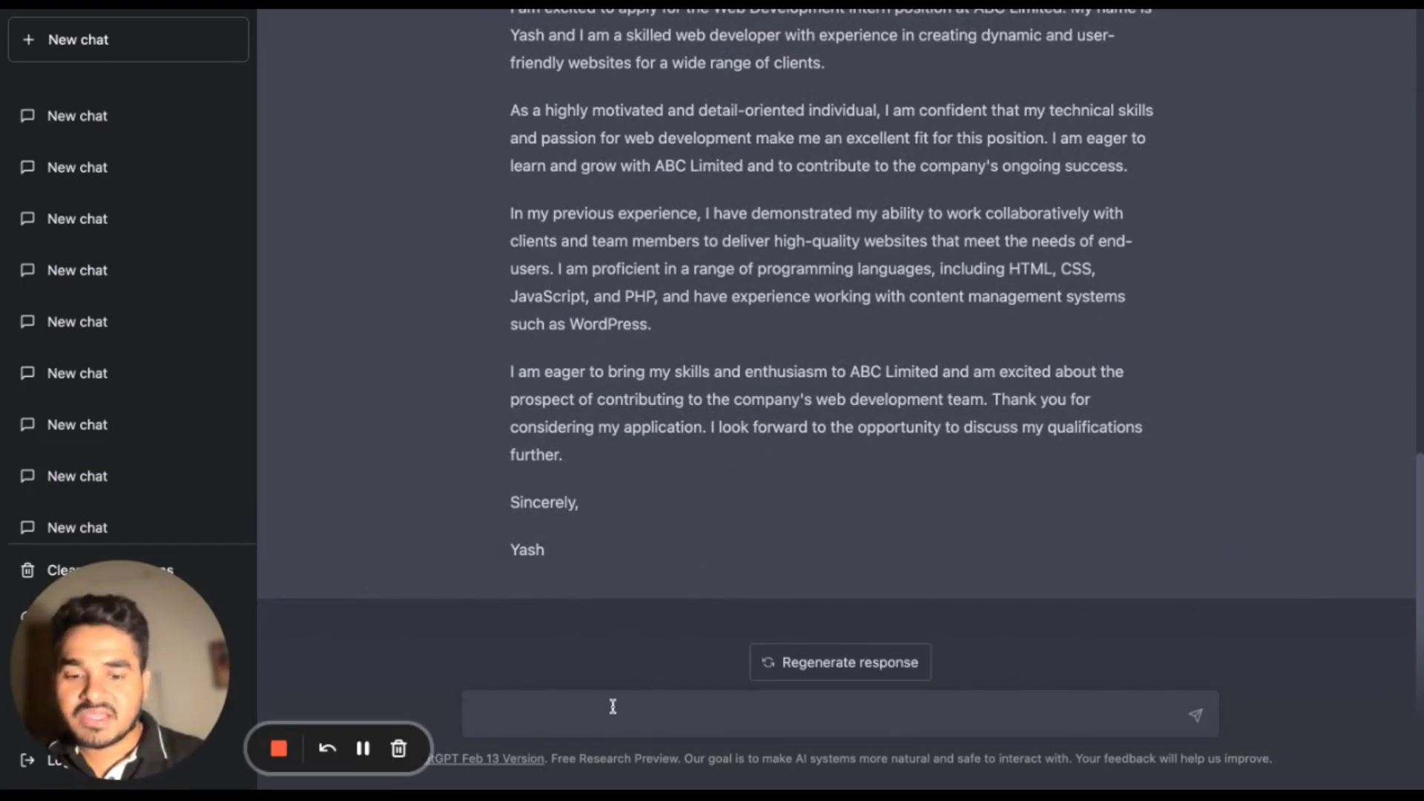
- Send the follow-up 'My skills were reactjs, nodejs, mysql, html, css, bootstrap'
text(My skills w)
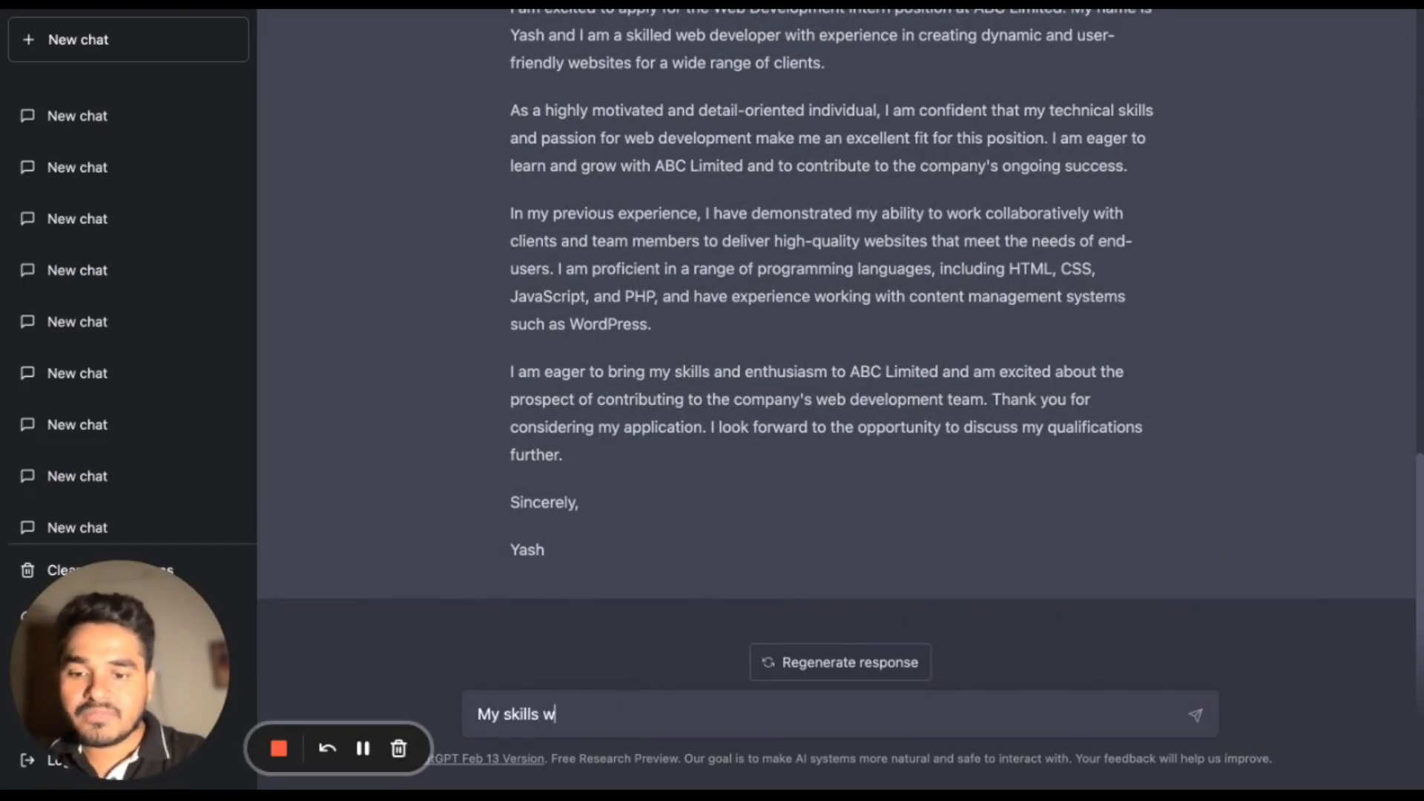
text(er)
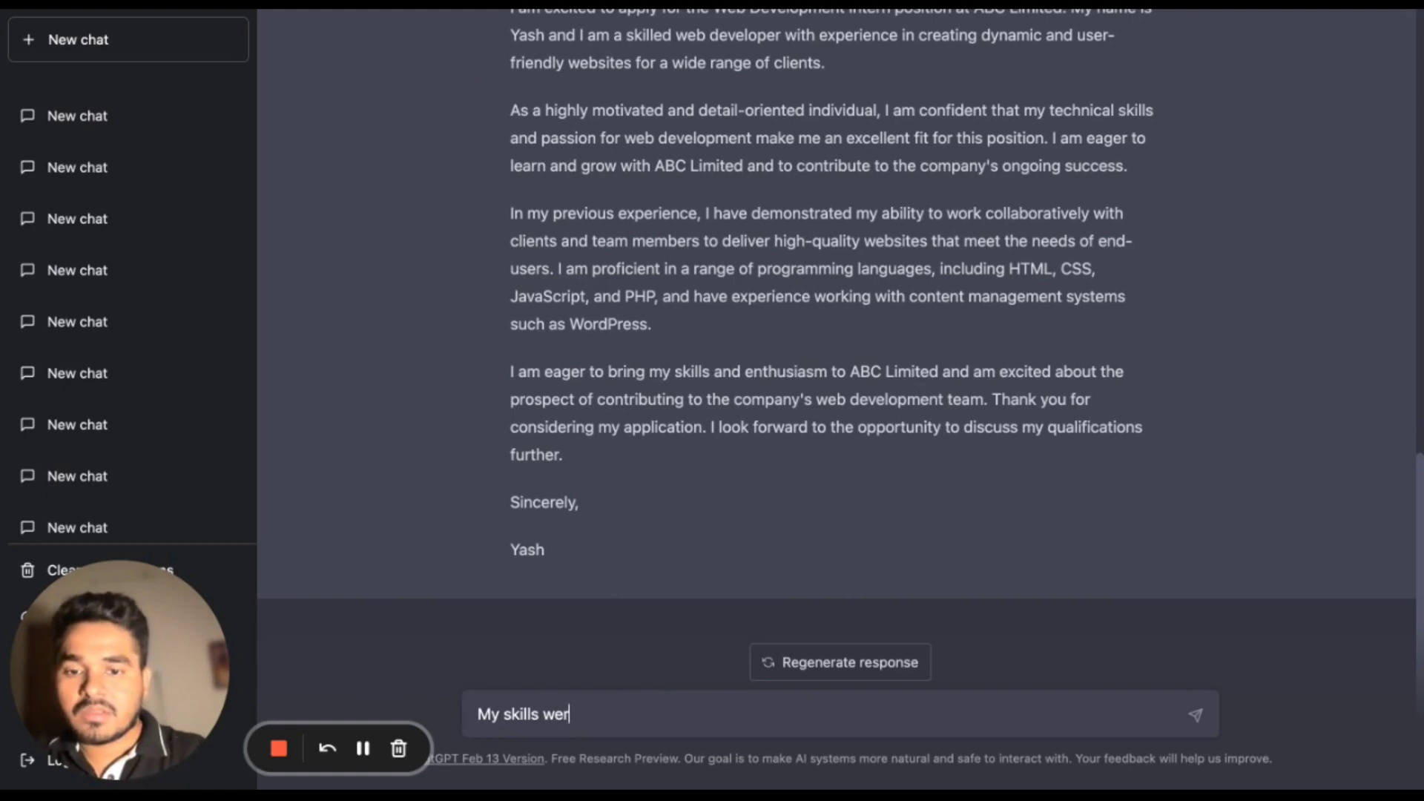
text(e react)
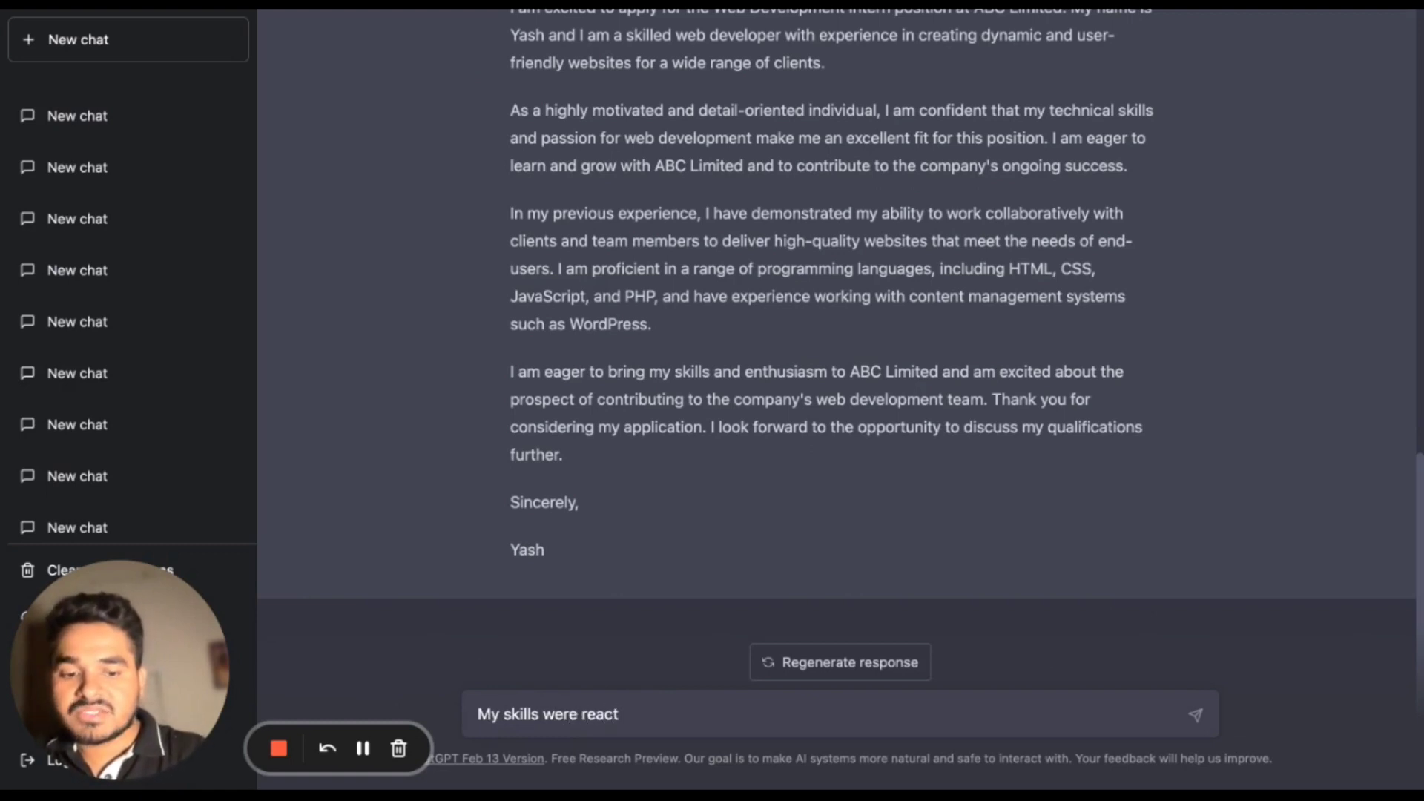
text(js, nodejs, mys)
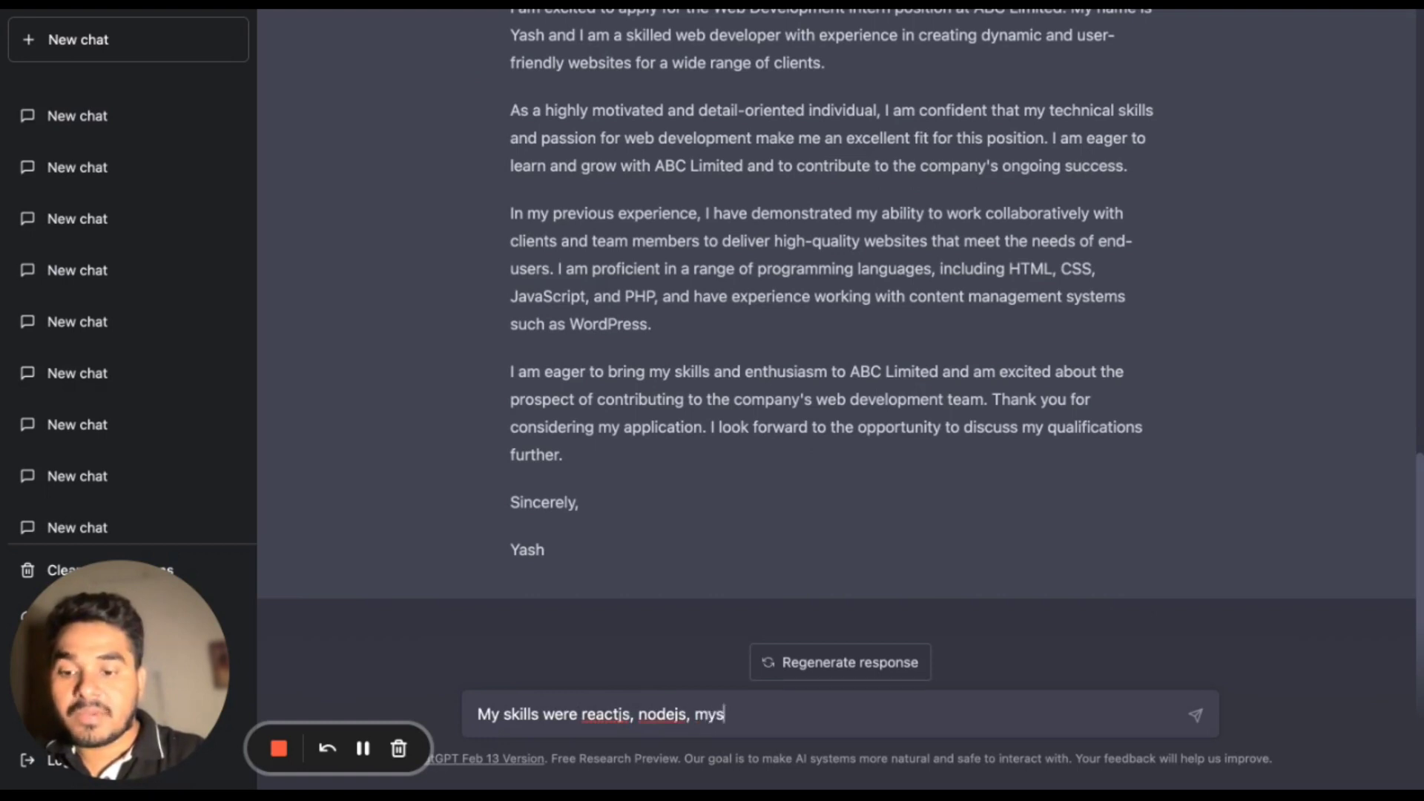
text(ql, html)
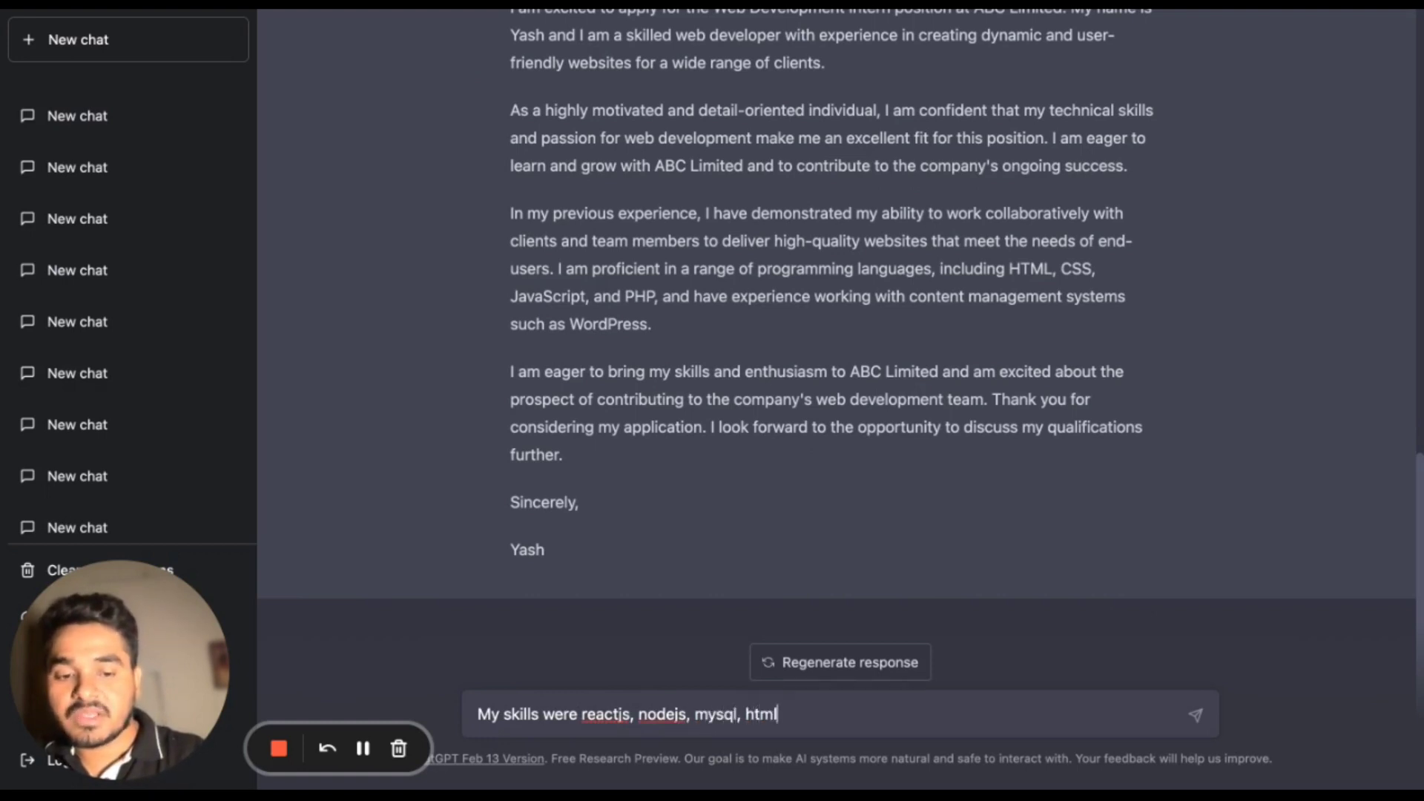
text(, css, bo)
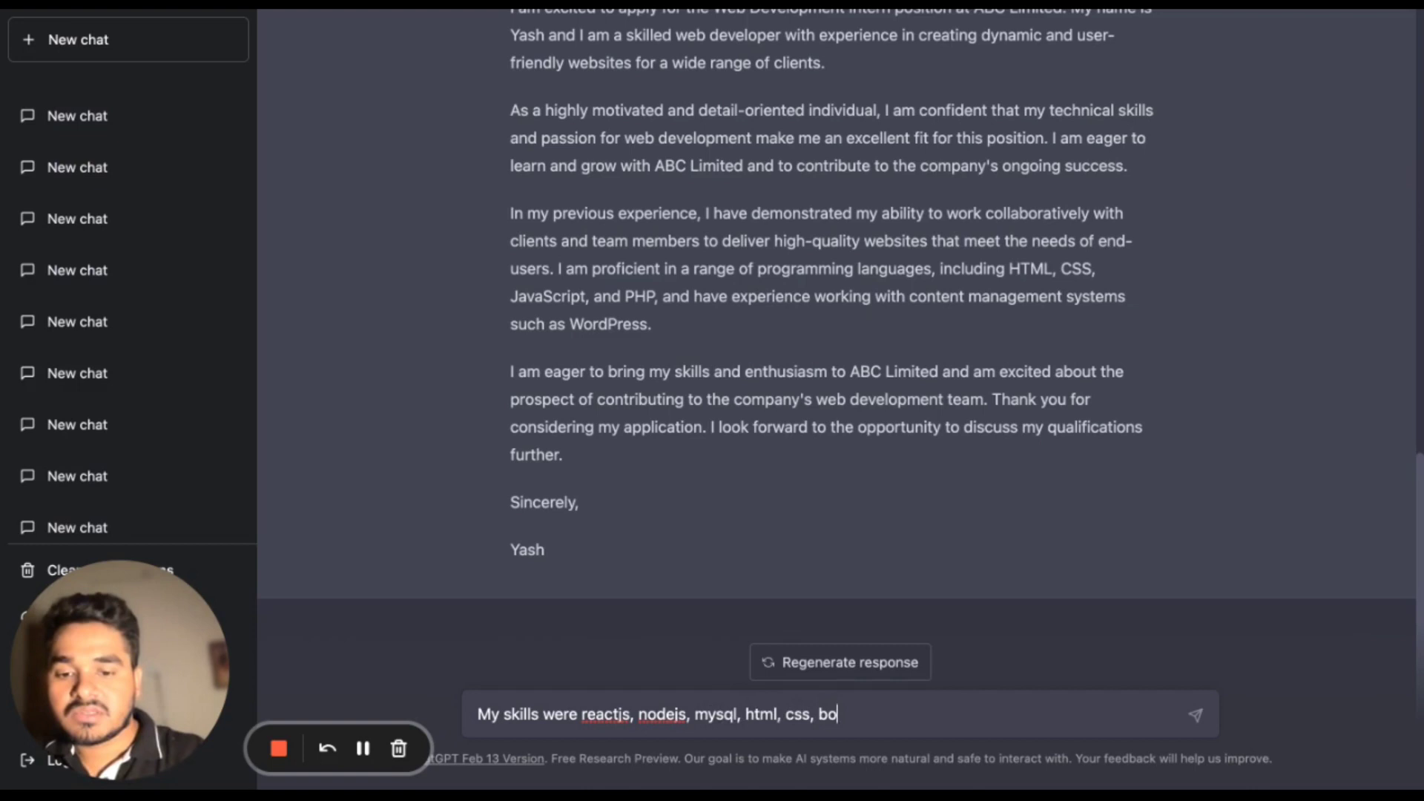
key(Return)
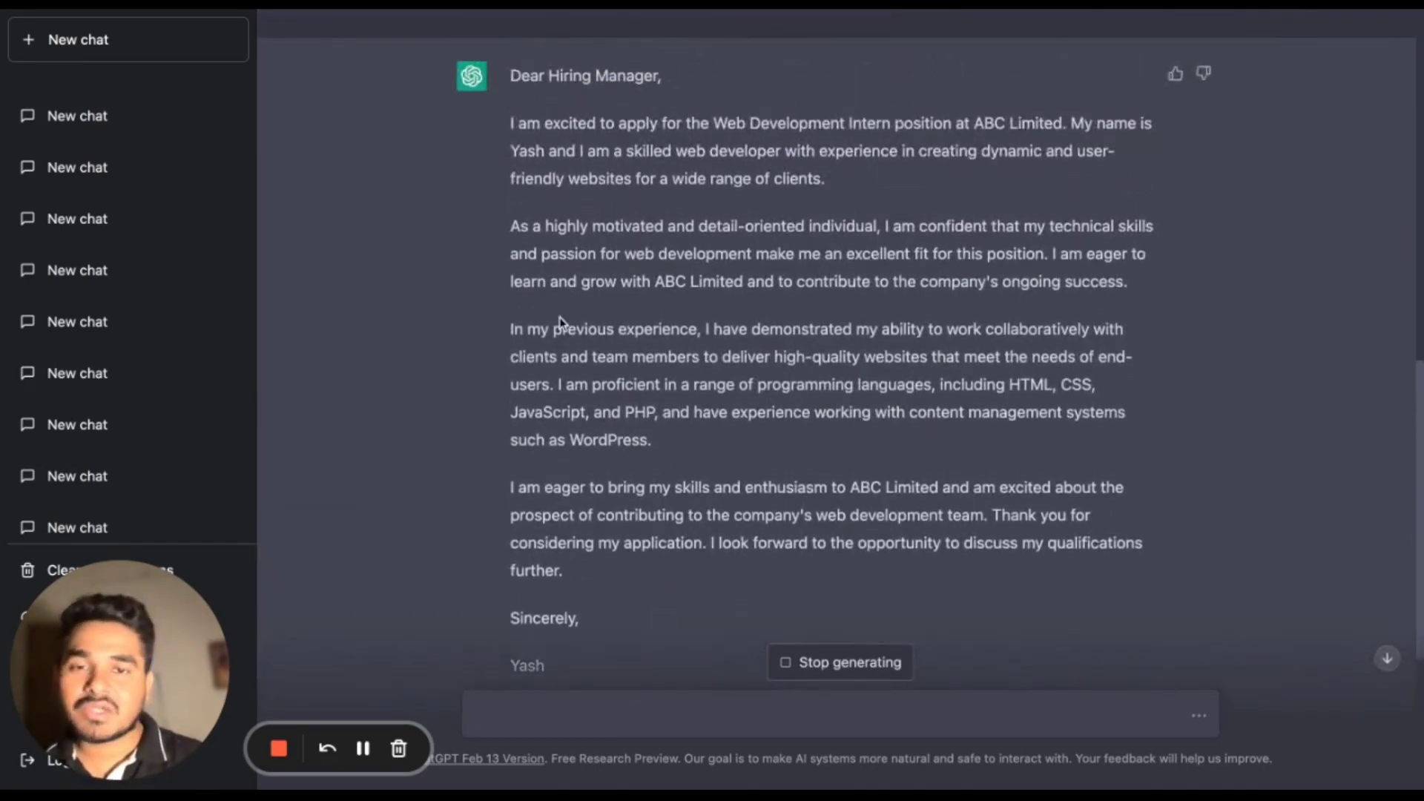
- Scroll through the revised email naming ReactJS, NodeJS, MySQL, HTML, CSS and Bootstrap
scroll(down, 3)
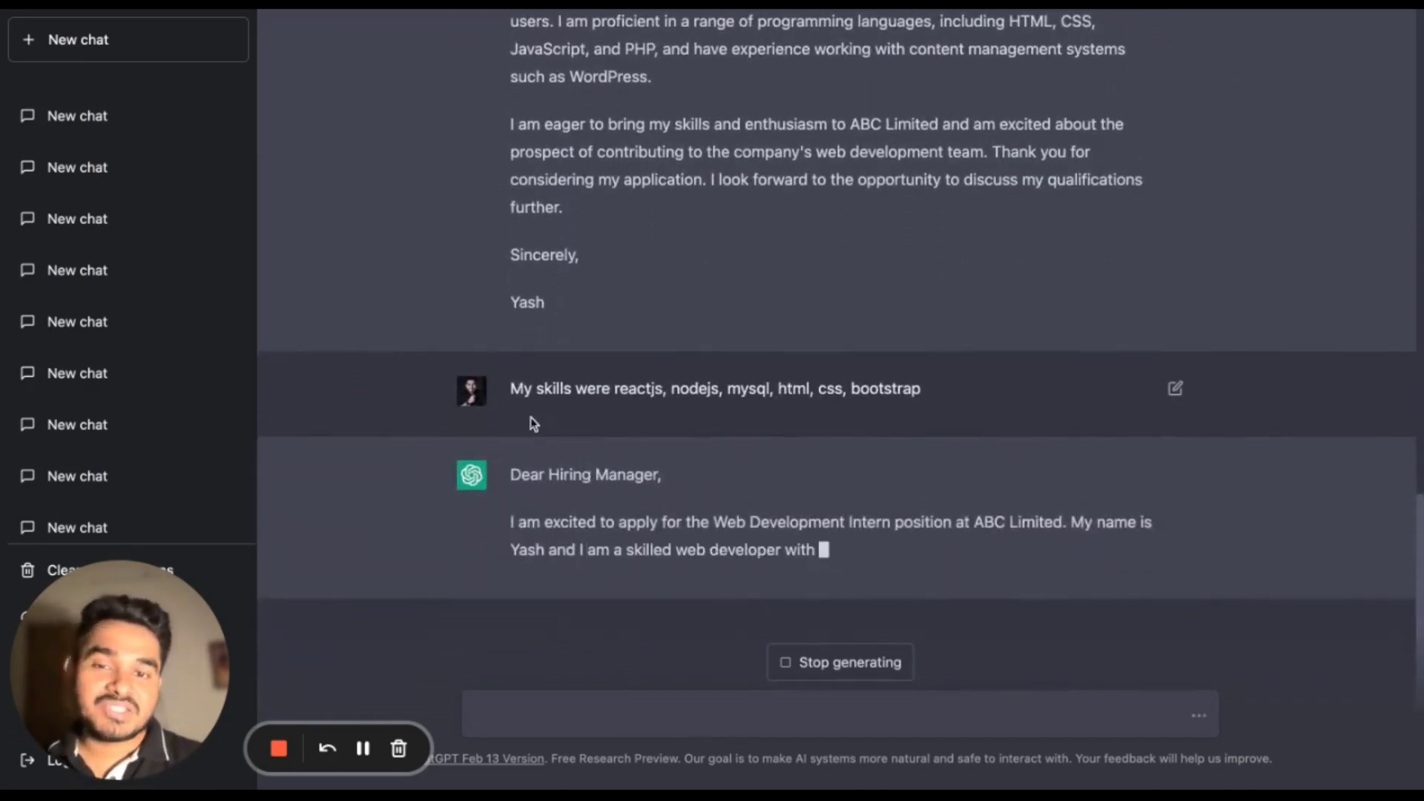
mouse_move(370, 725)
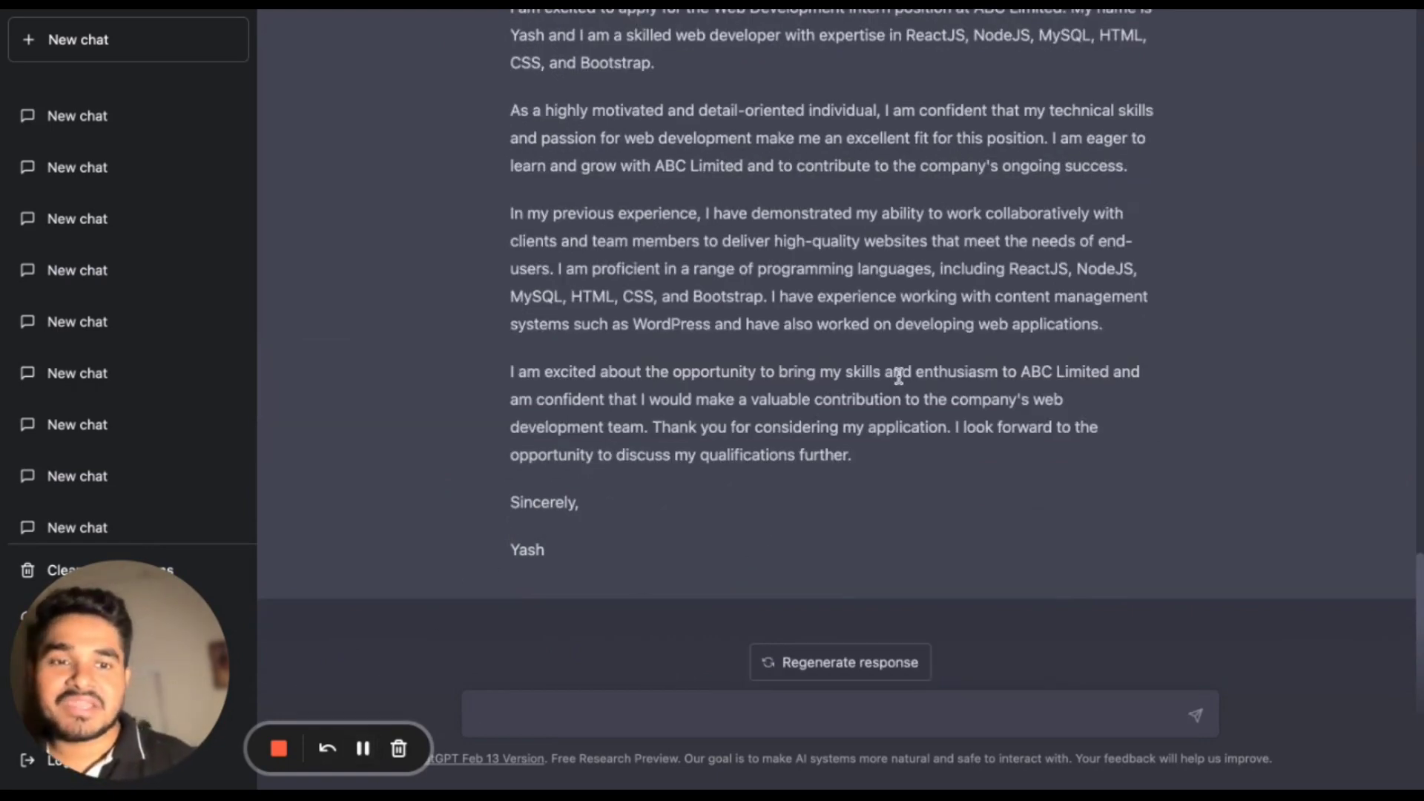
scroll(up, 3)
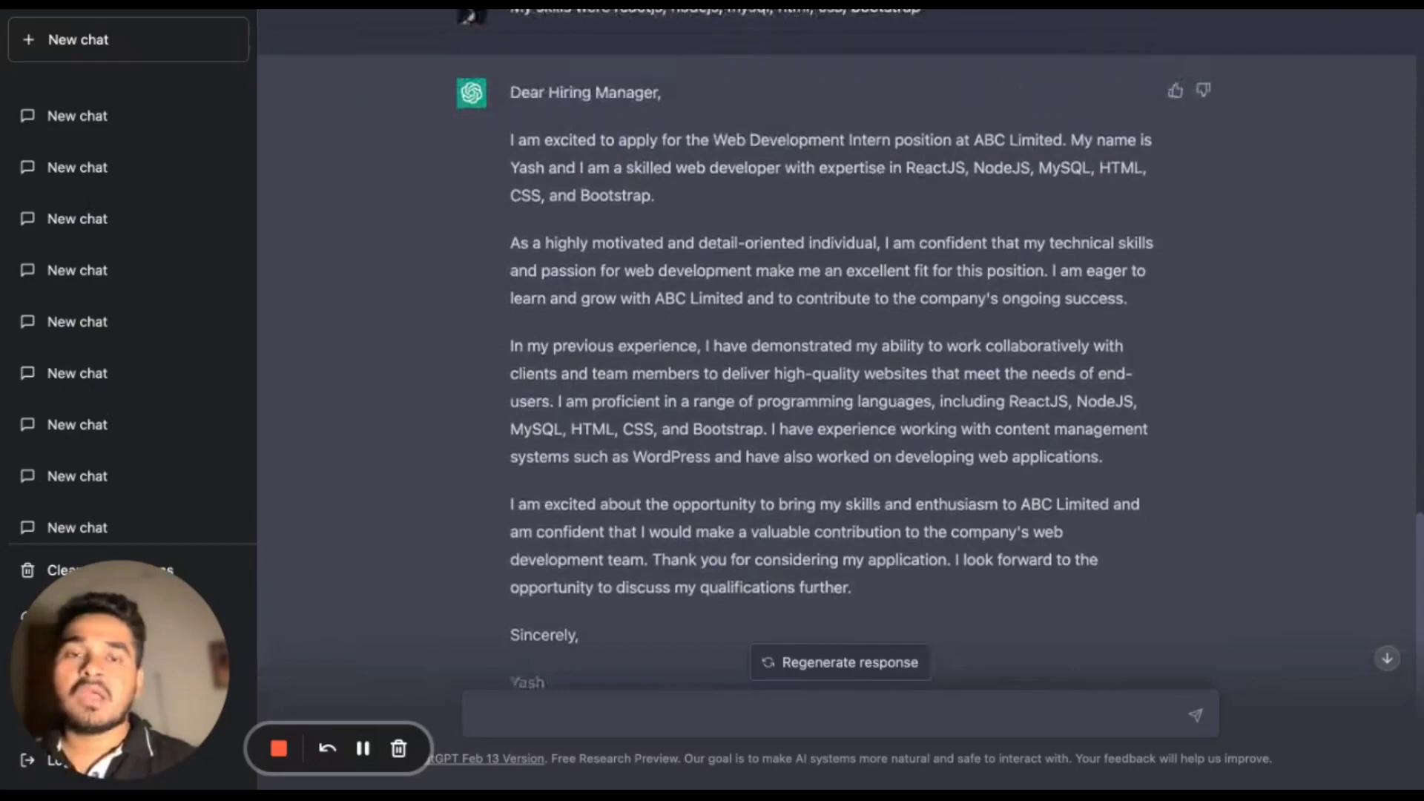
scroll(down, 3)
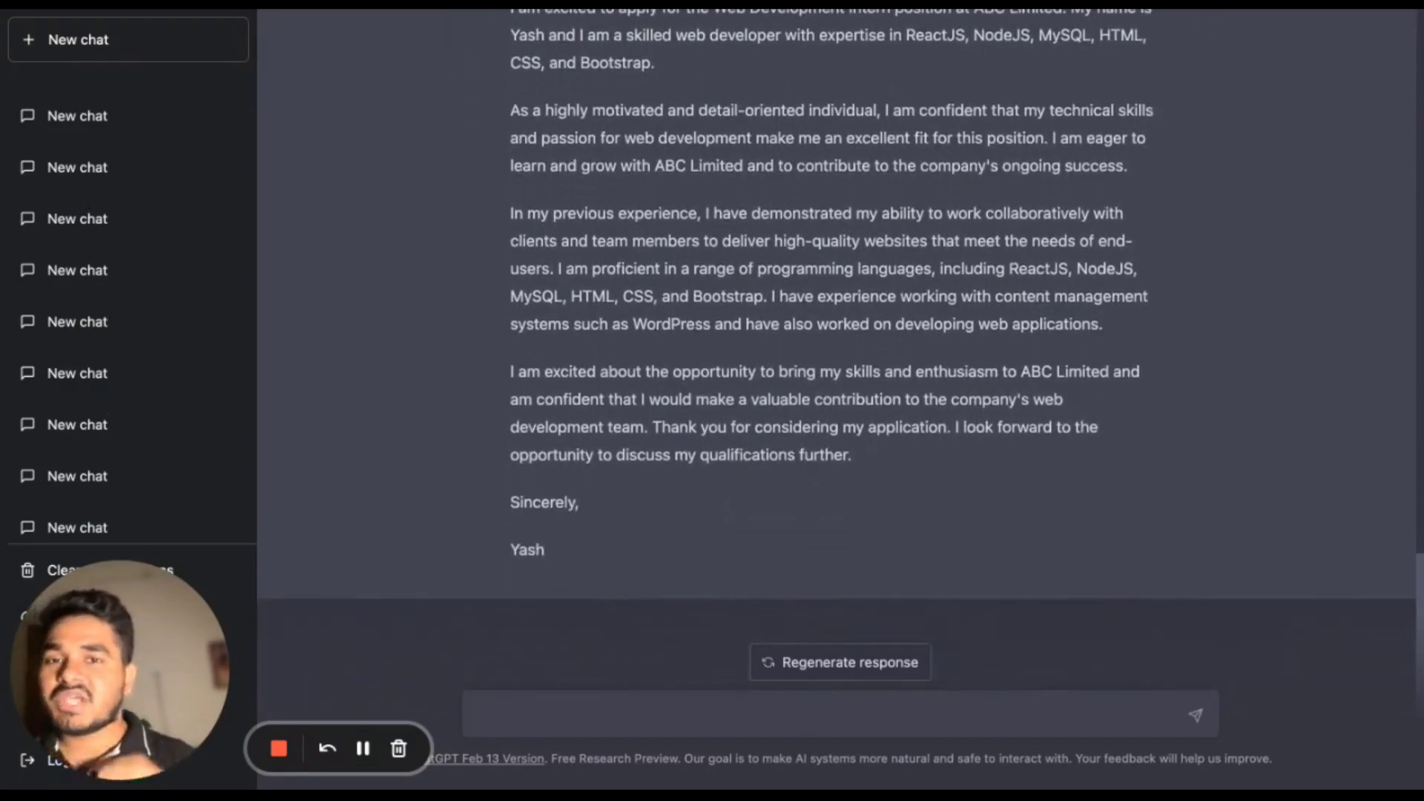
scroll(up, 3)
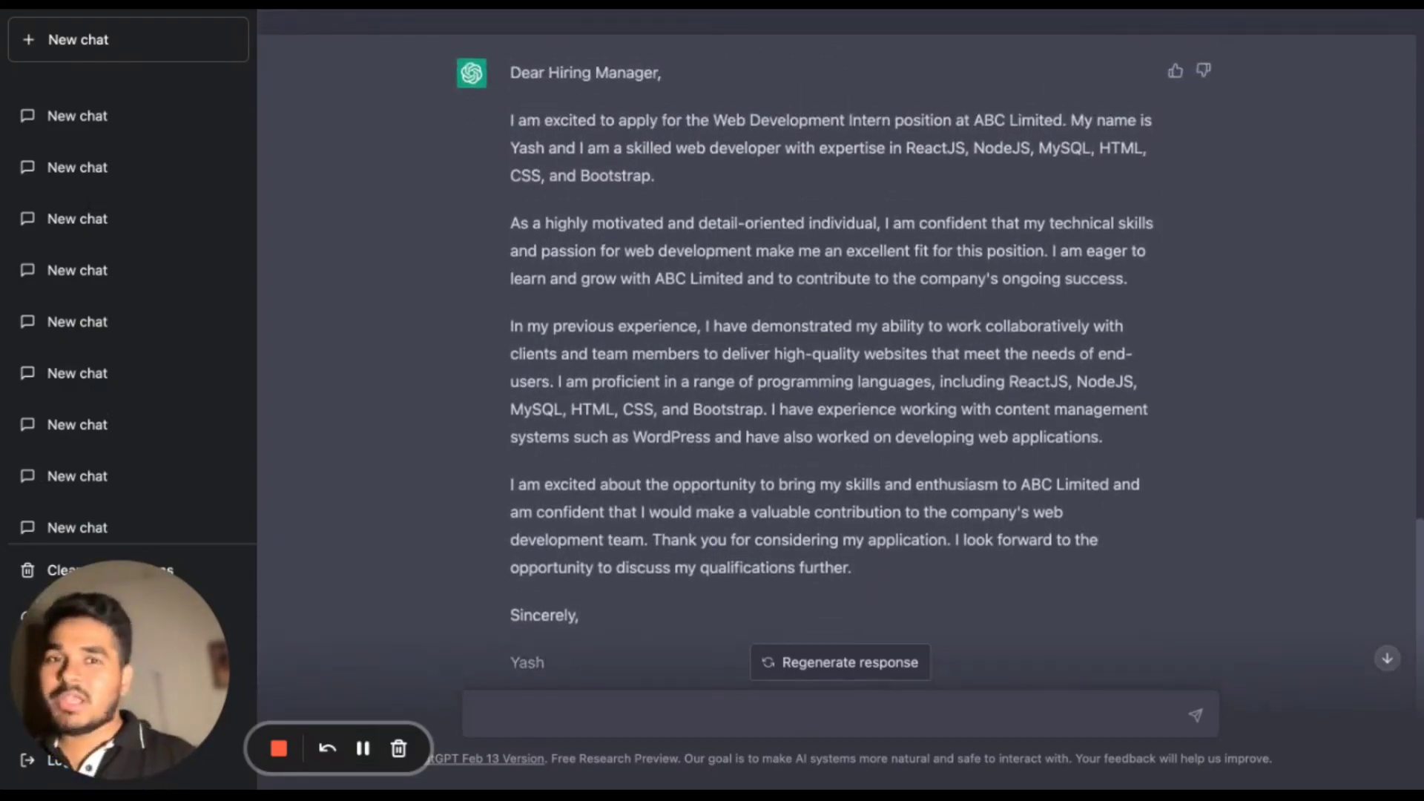